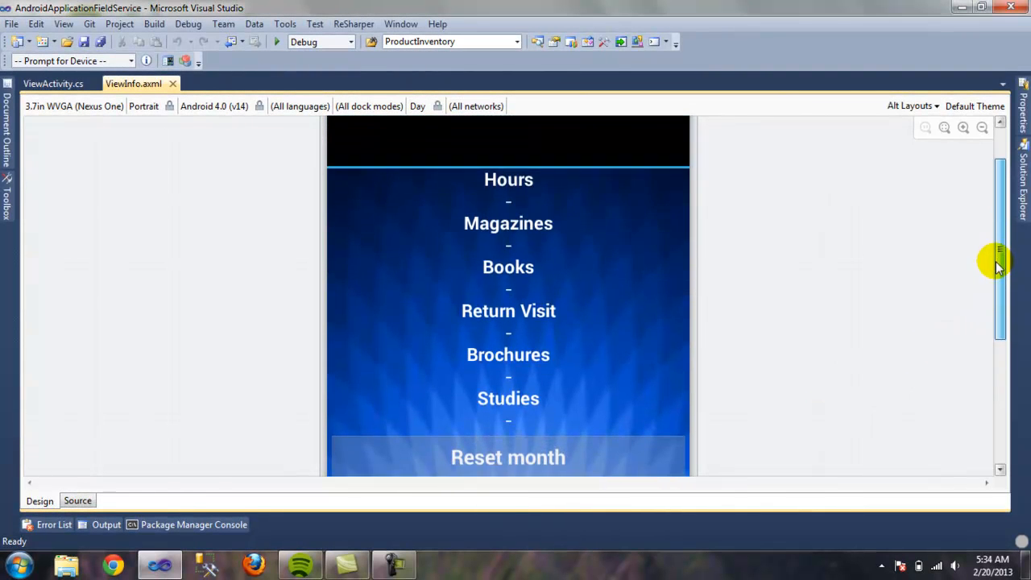
pyautogui.moveTo(1003, 266)
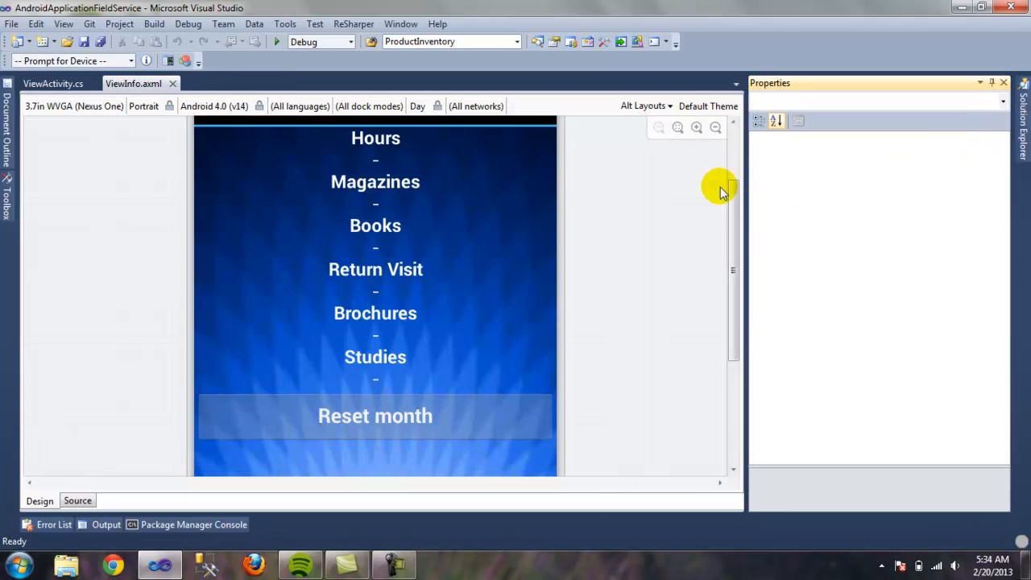
# Try left gravity on the Hours TextView, then restore its gravity to center
pyautogui.click(375, 139)
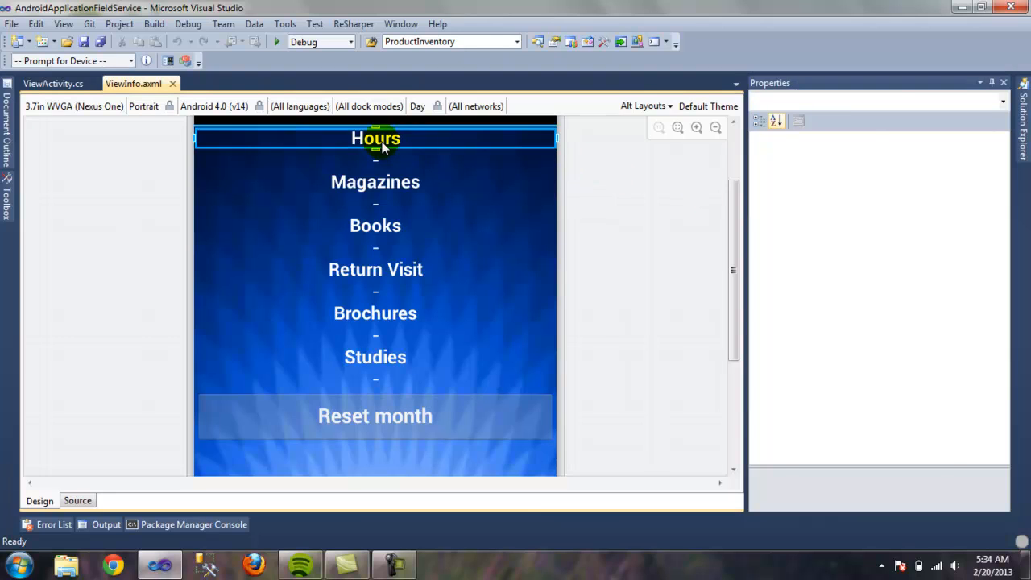
pyautogui.click(378, 145)
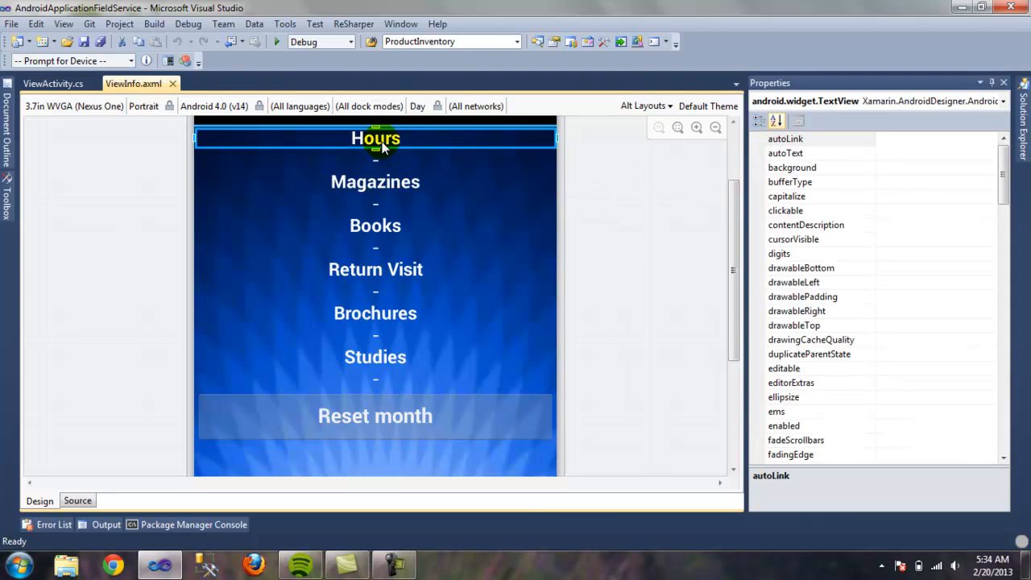
pyautogui.moveTo(413, 145)
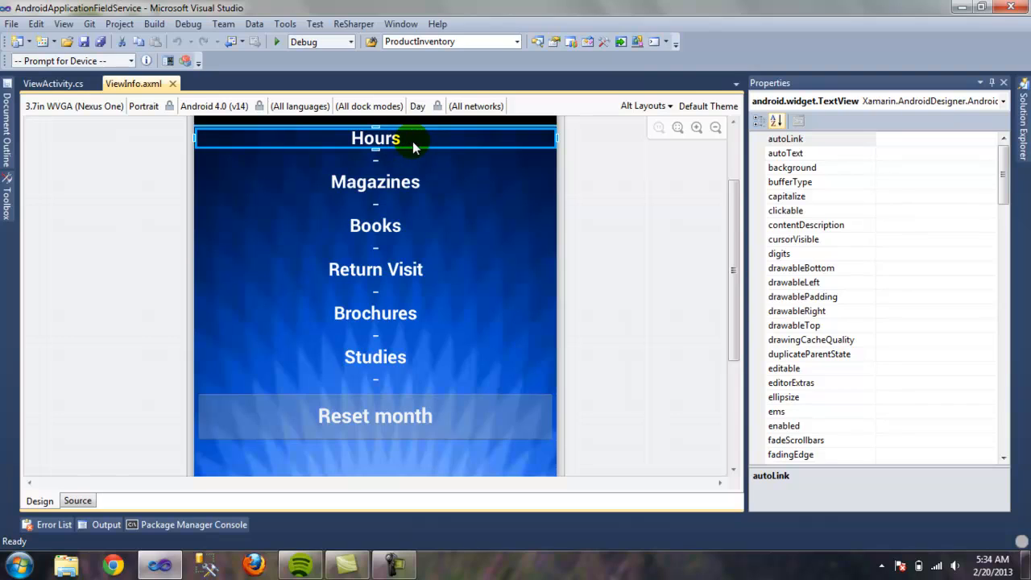
pyautogui.moveTo(393, 143)
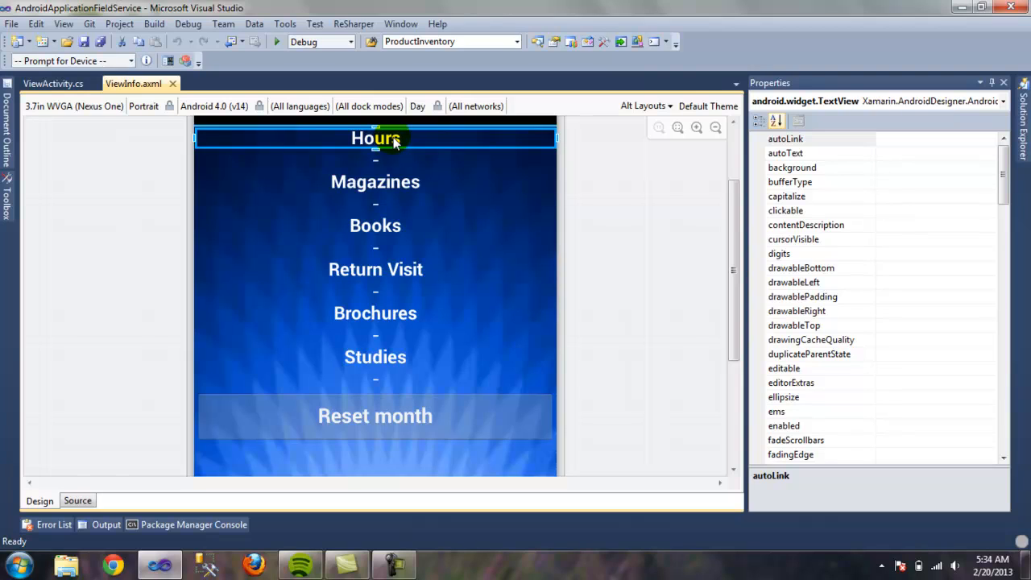
pyautogui.moveTo(983, 224)
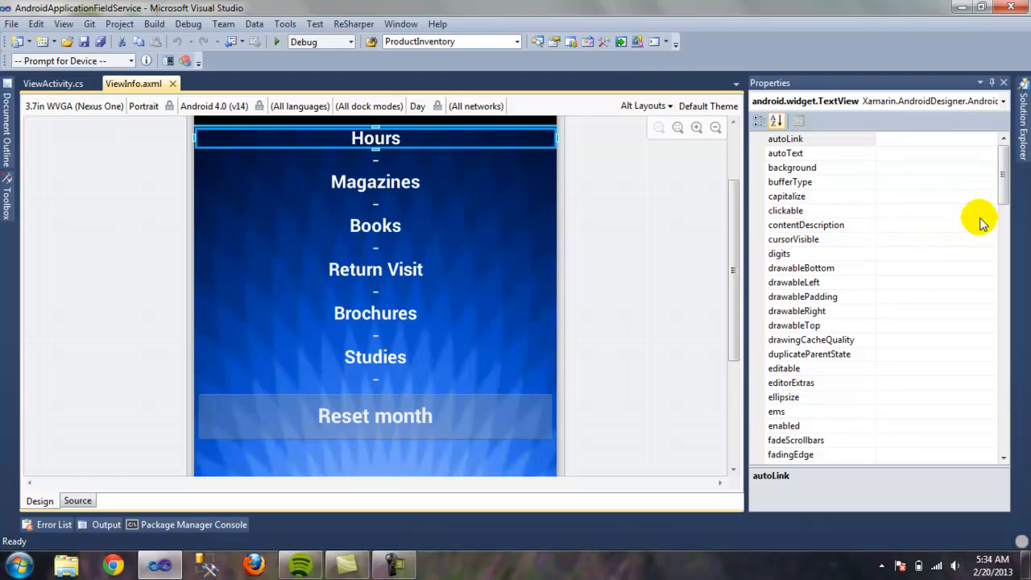
pyautogui.scroll(-3)
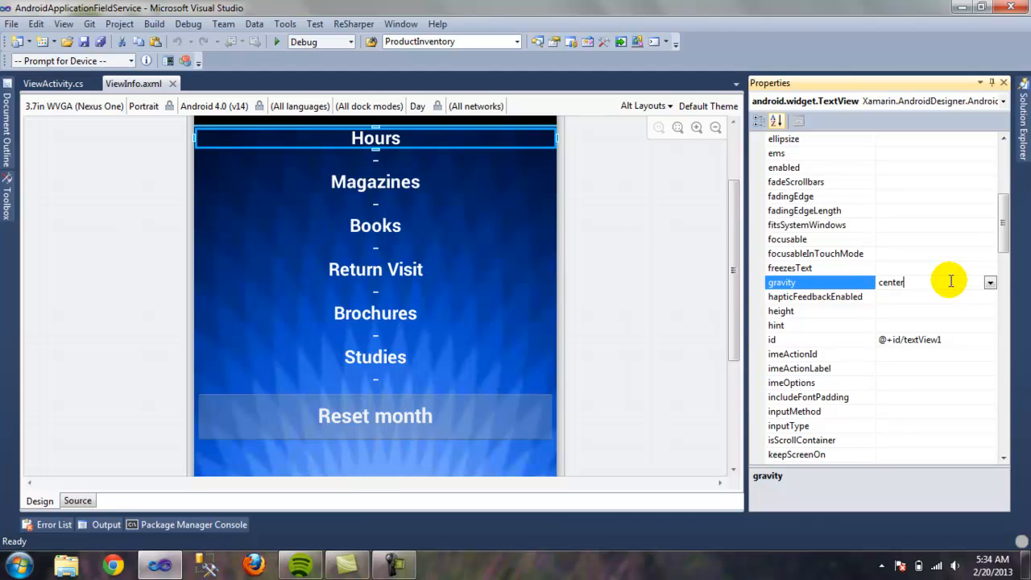
pyautogui.click(990, 282)
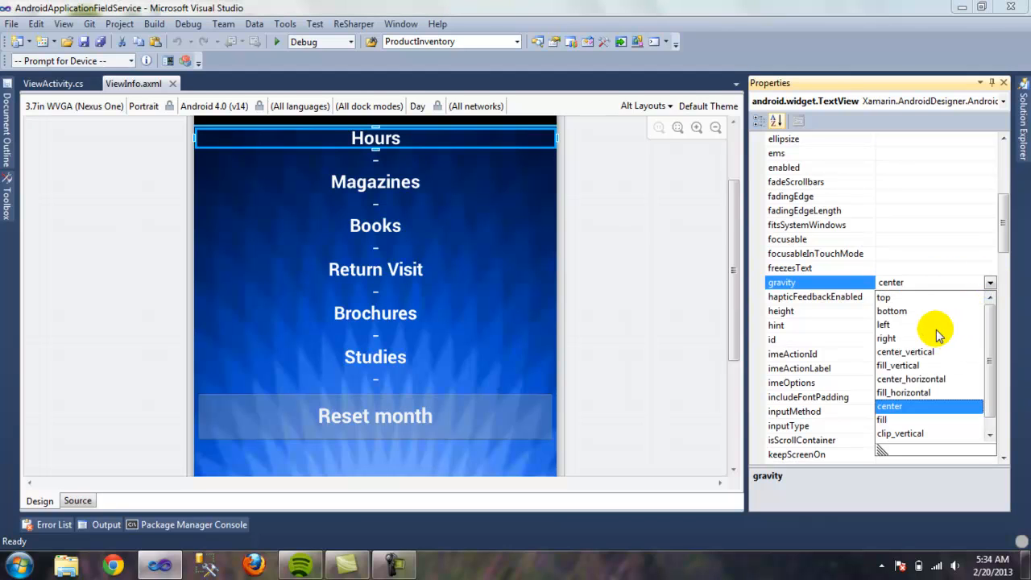
pyautogui.click(884, 326)
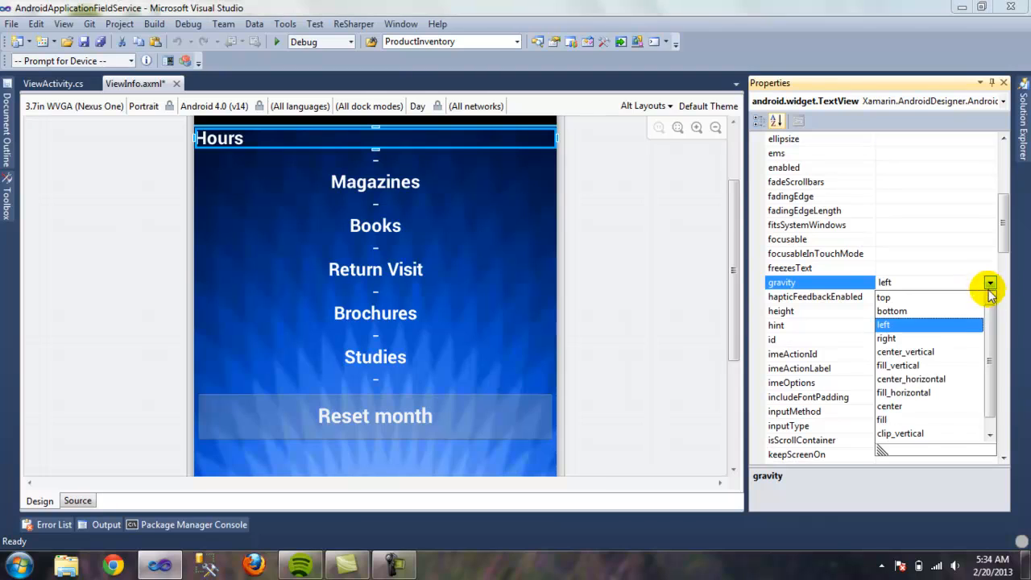
pyautogui.click(889, 406)
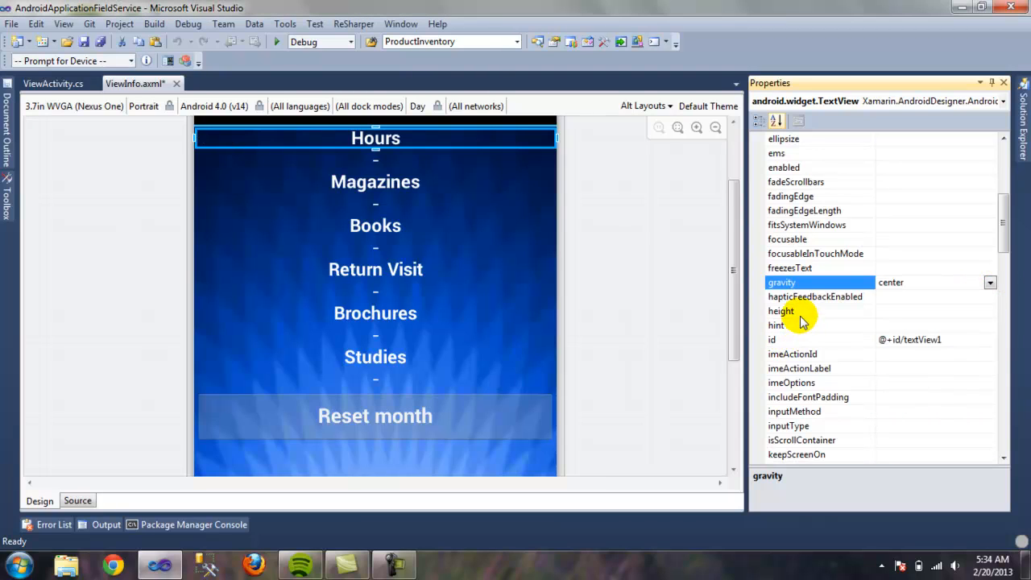
pyautogui.moveTo(796, 296)
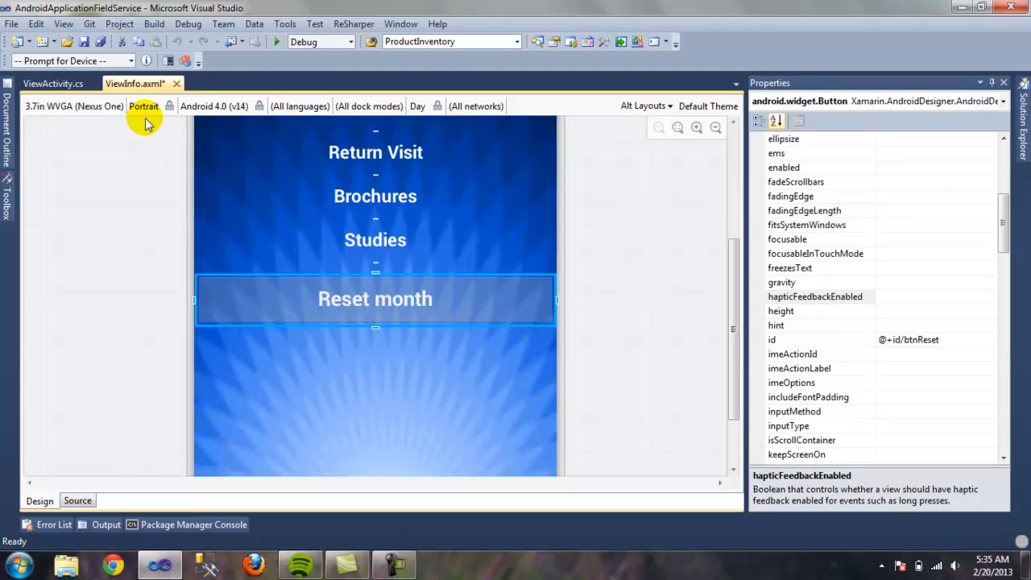
# Save ViewInfo.axml with Ctrl+S
pyautogui.press('ctrl+s')
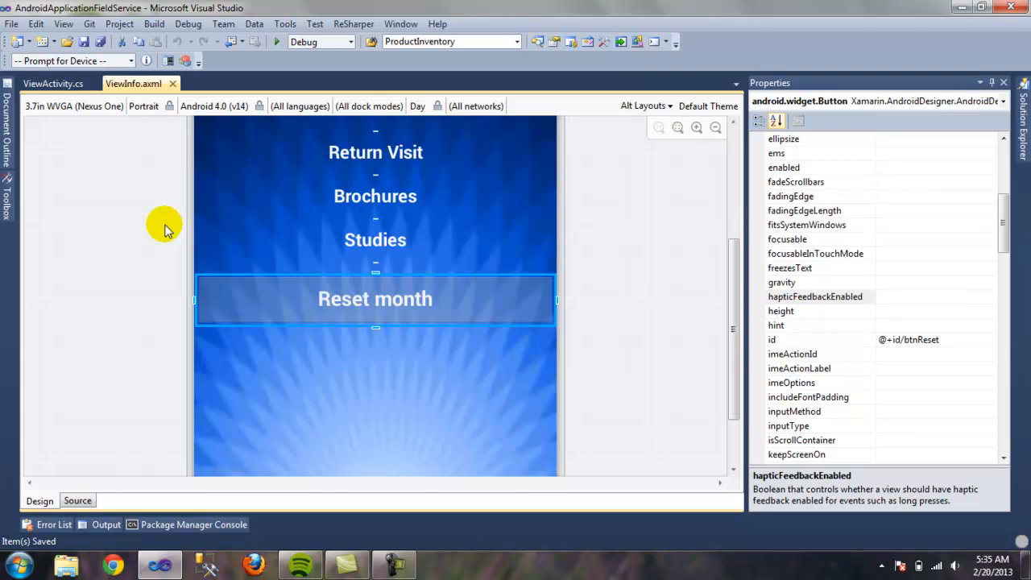
# Show ViewActivity.cs with Properties auto-hidden and highlight the ResetButton constant's uses
pyautogui.click(56, 84)
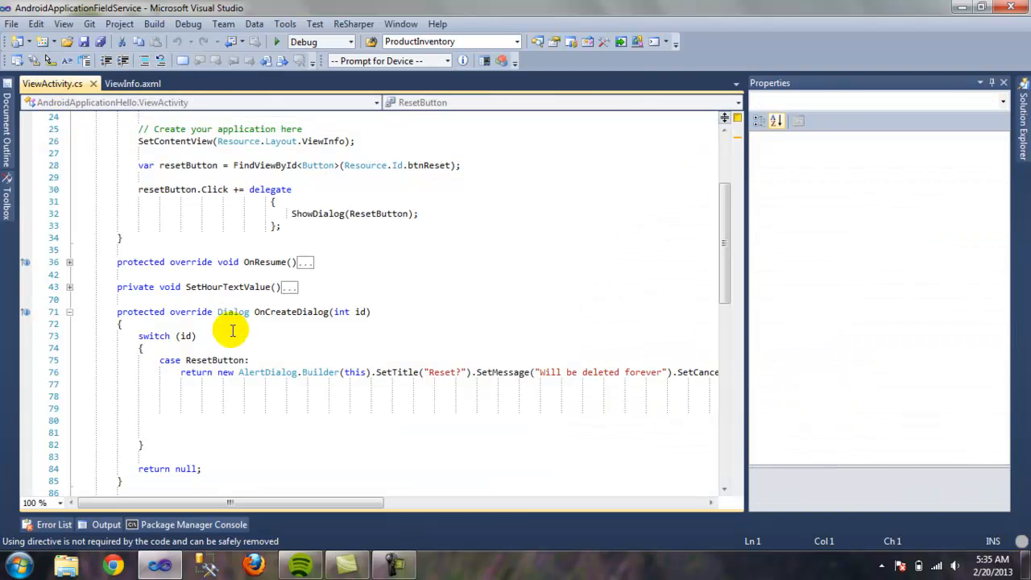
pyautogui.moveTo(280, 501)
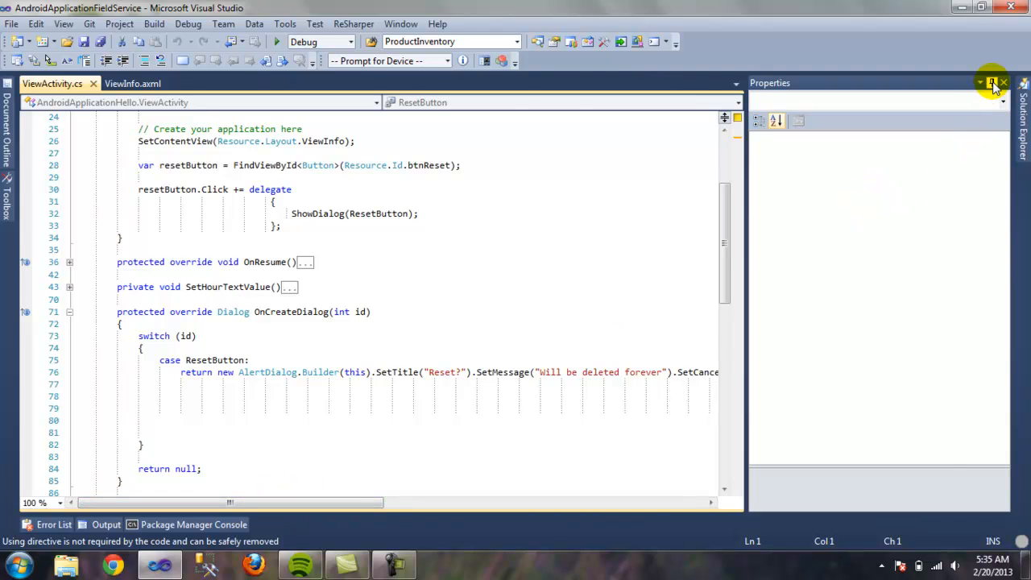
pyautogui.click(1001, 80)
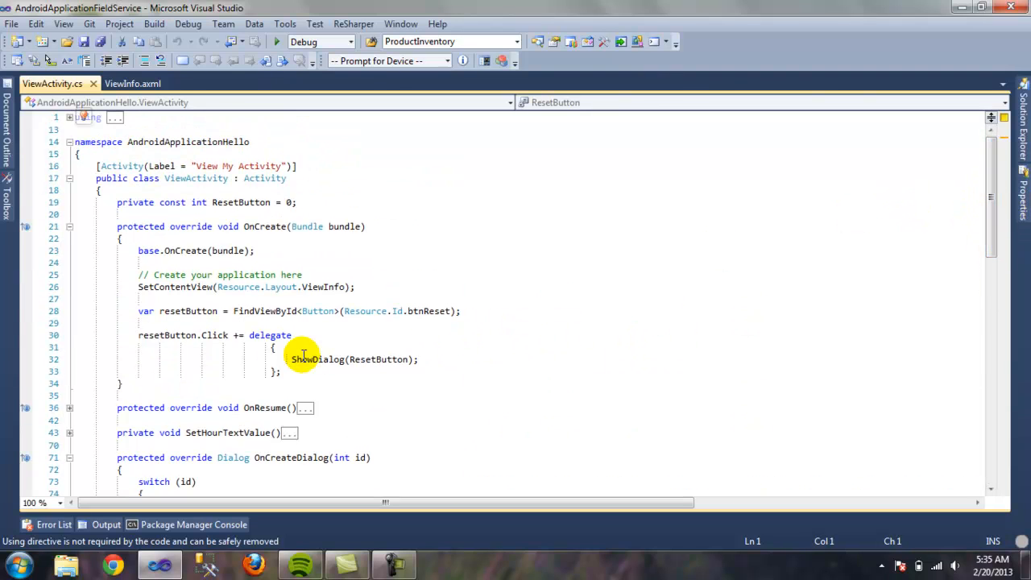
pyautogui.moveTo(164, 335)
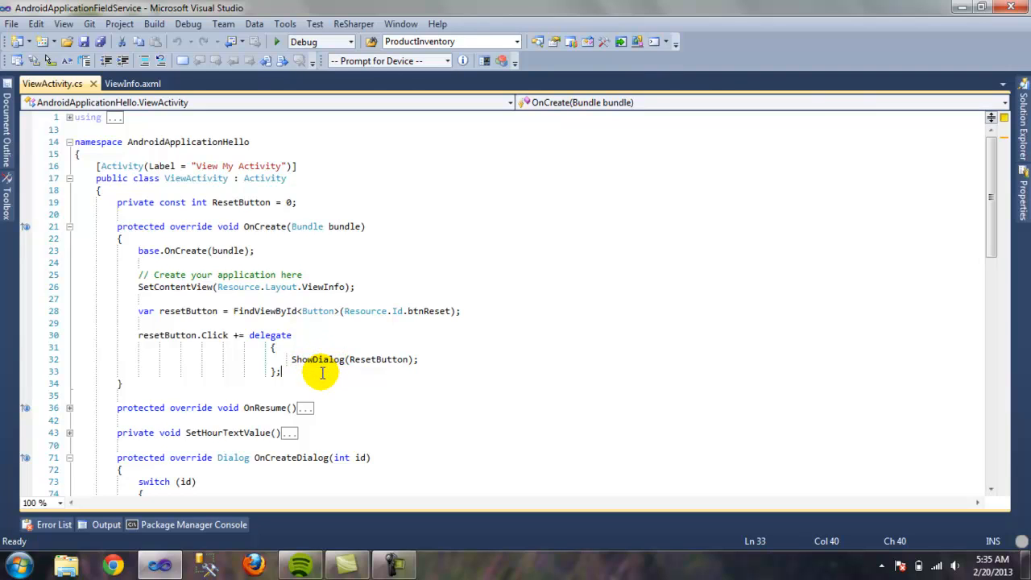
pyautogui.moveTo(312, 359)
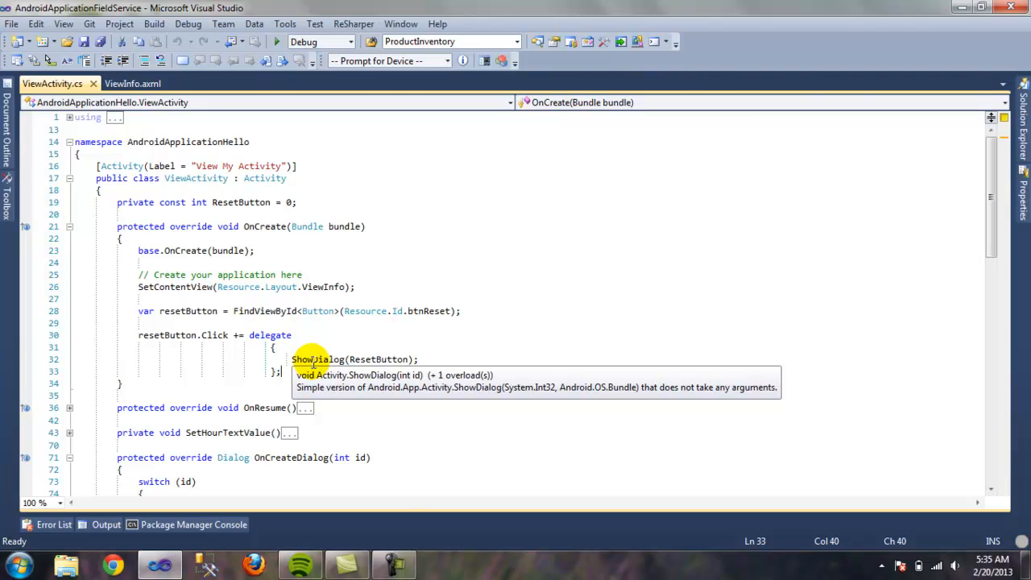
pyautogui.moveTo(200, 177)
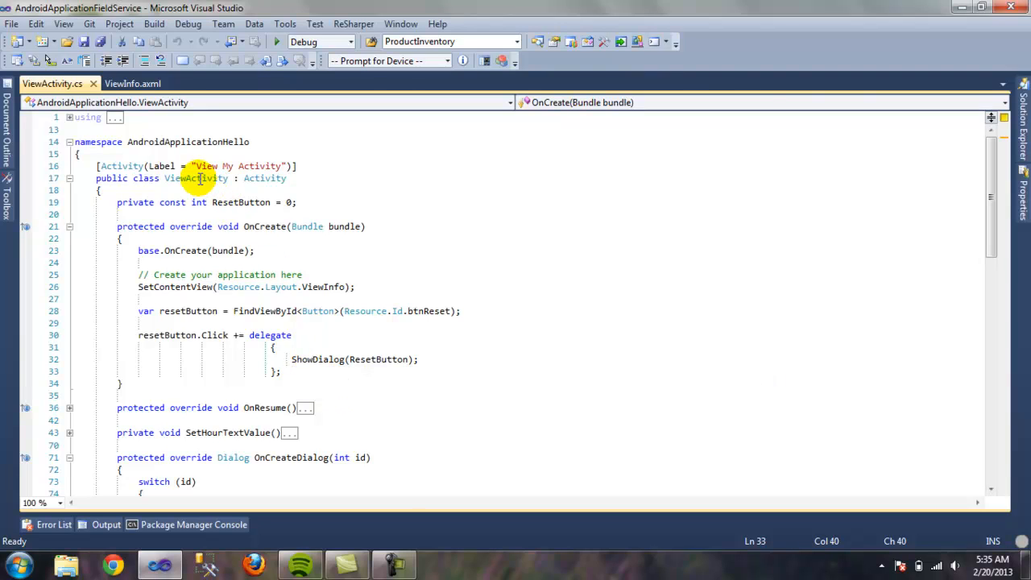
pyautogui.moveTo(313, 359)
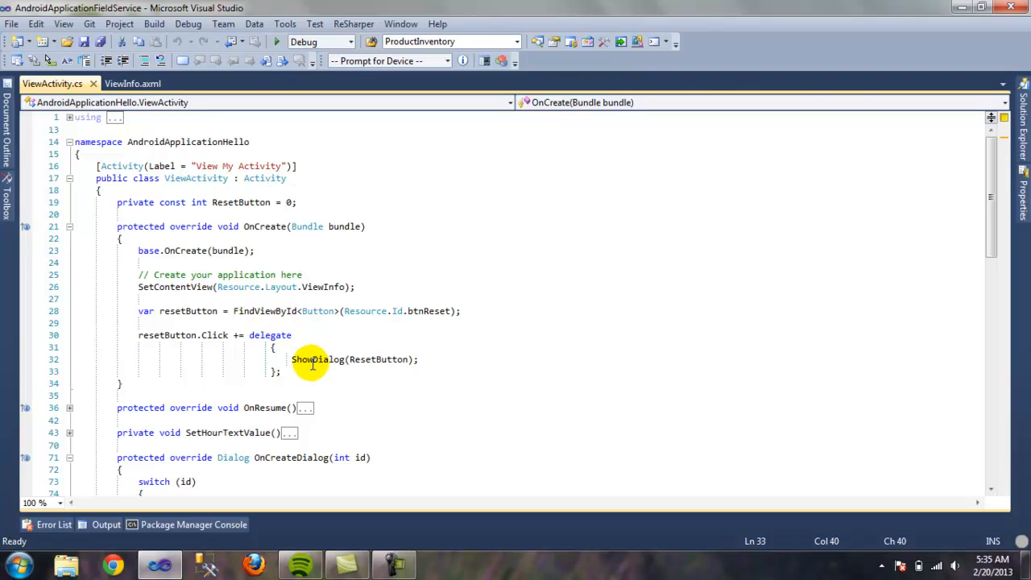
pyautogui.moveTo(316, 359)
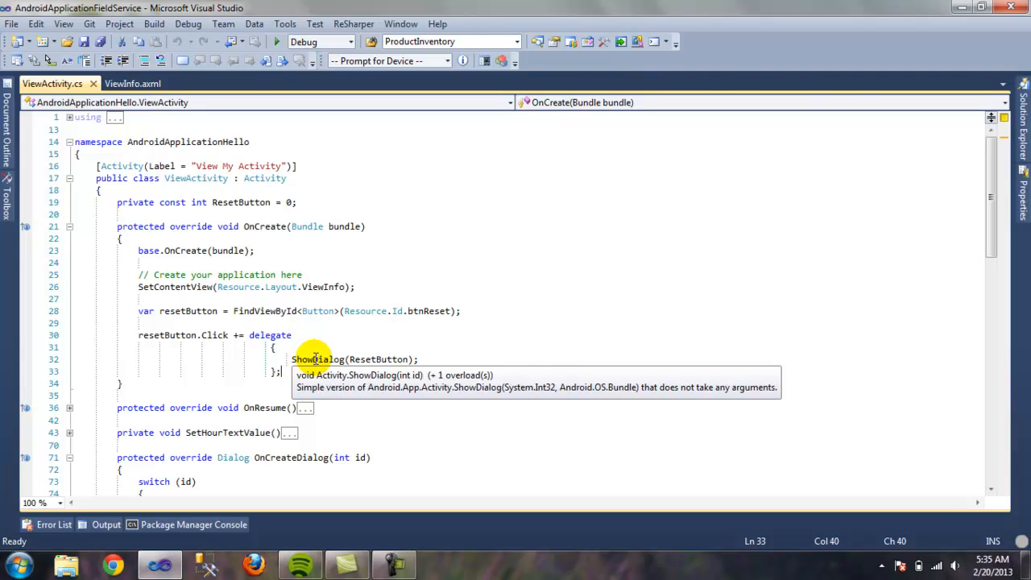
pyautogui.moveTo(348, 367)
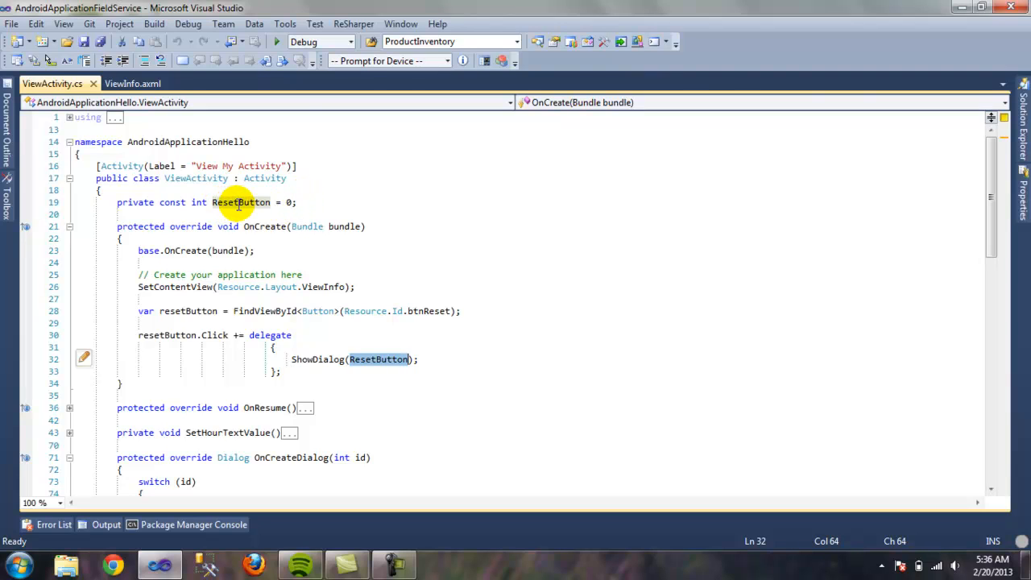
pyautogui.moveTo(245, 207)
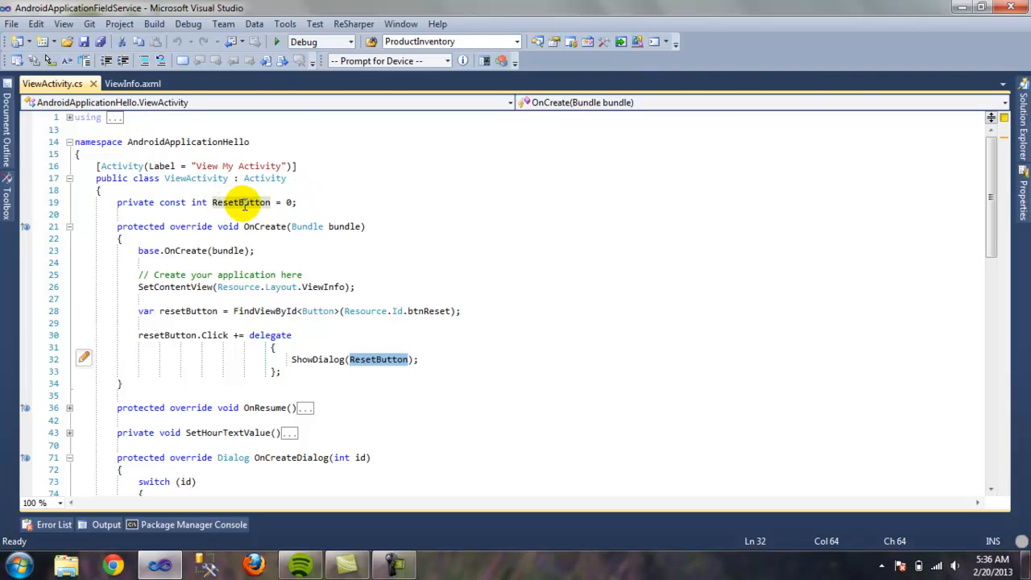
pyautogui.moveTo(290, 203)
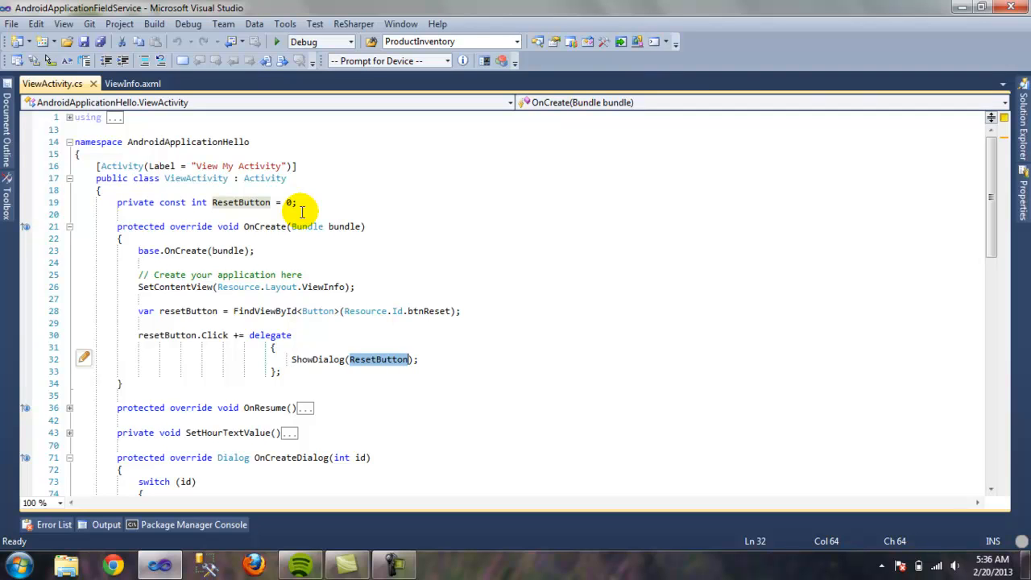
pyautogui.click(298, 203)
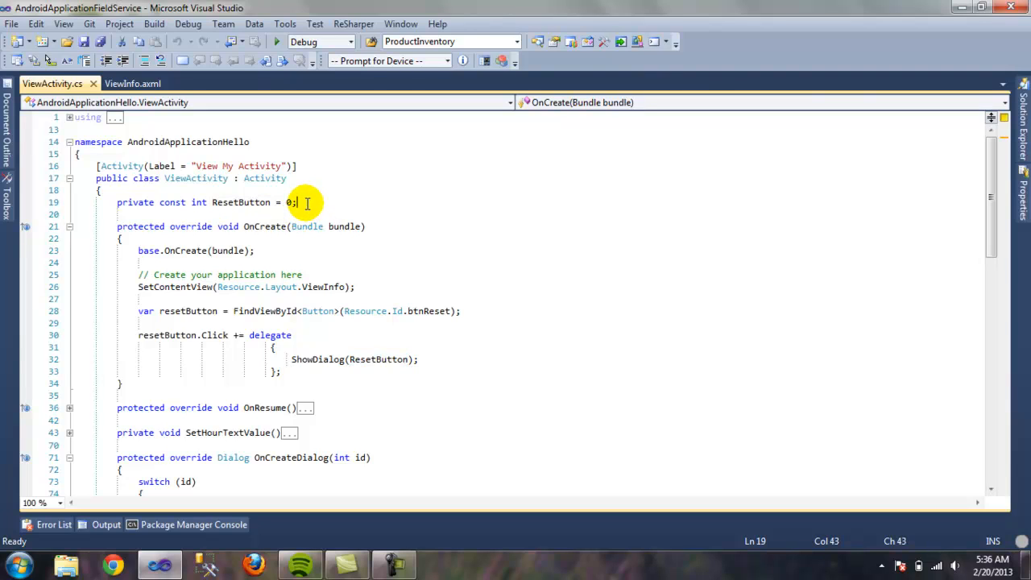
pyautogui.doubleClick(379, 359)
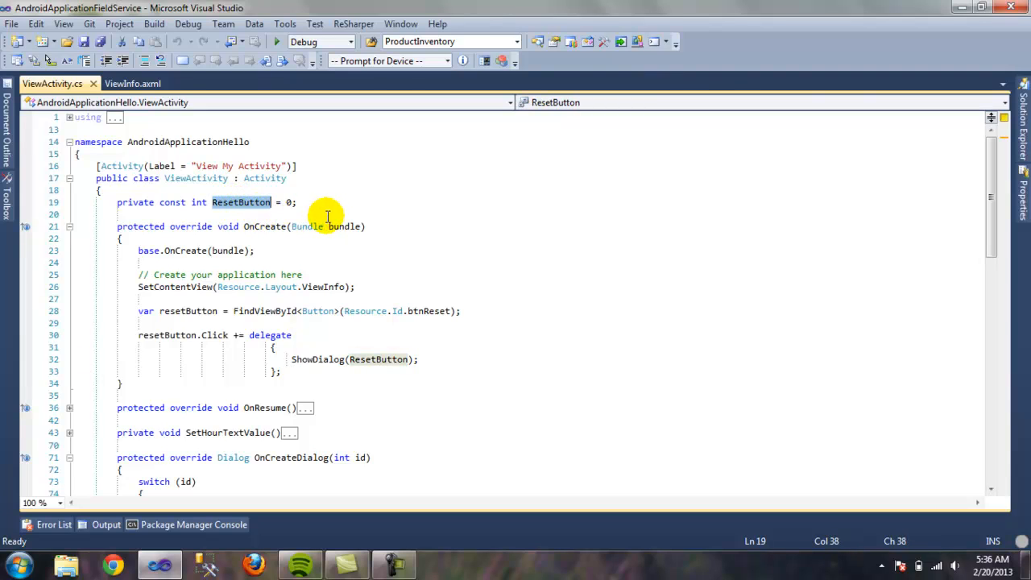
pyautogui.moveTo(330, 287)
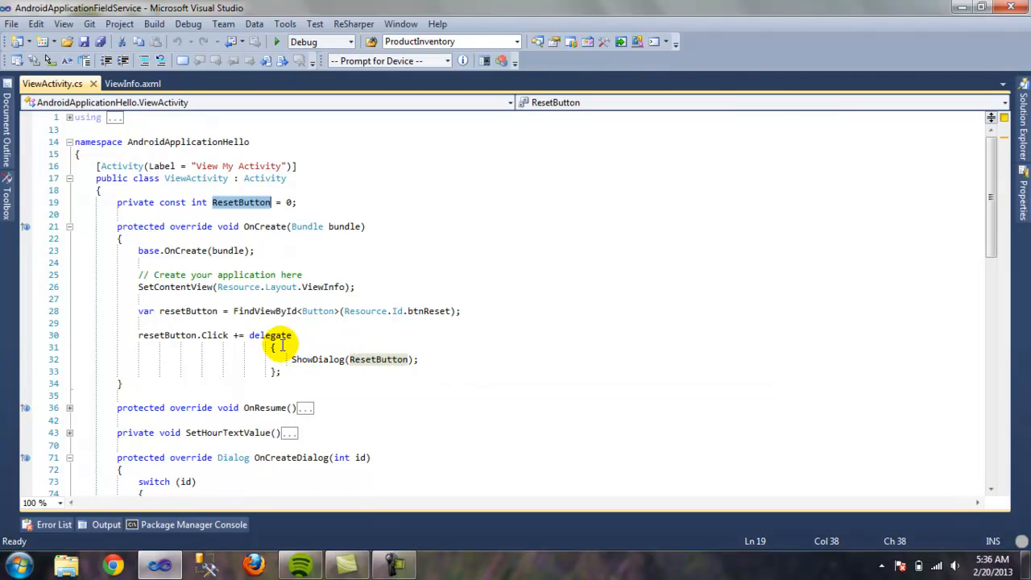
pyautogui.moveTo(298, 360)
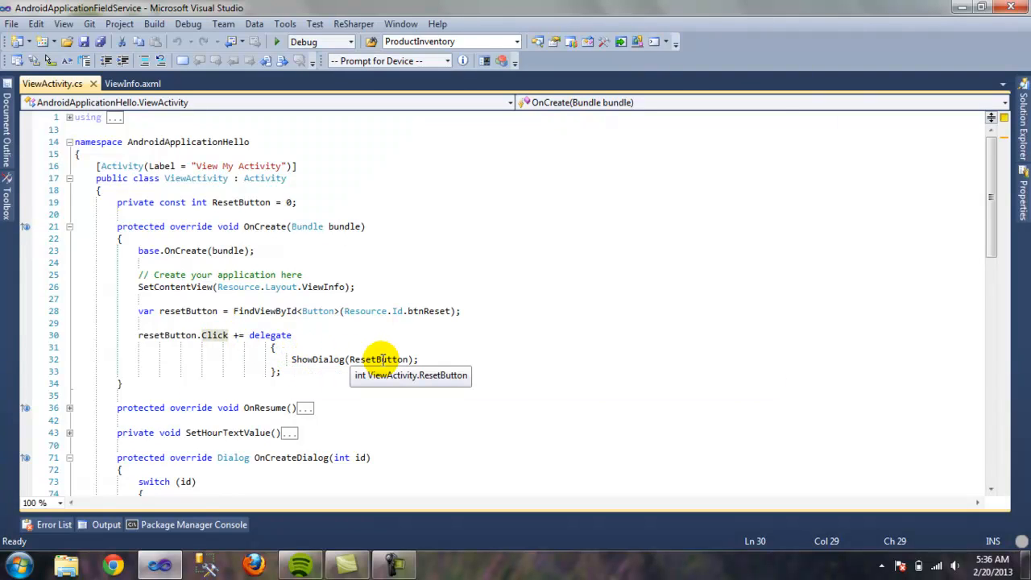
pyautogui.moveTo(1002, 235)
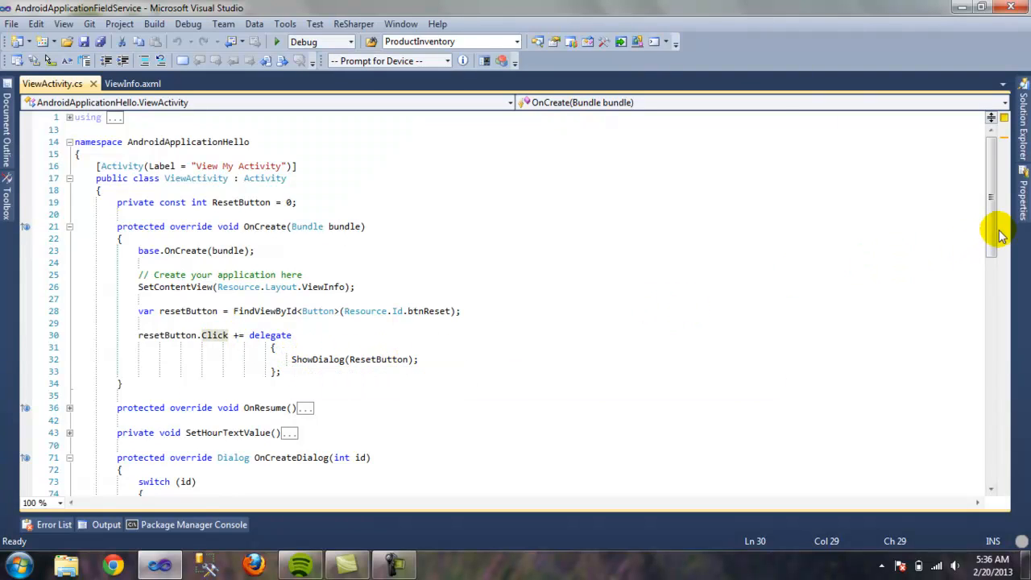
pyautogui.scroll(-3)
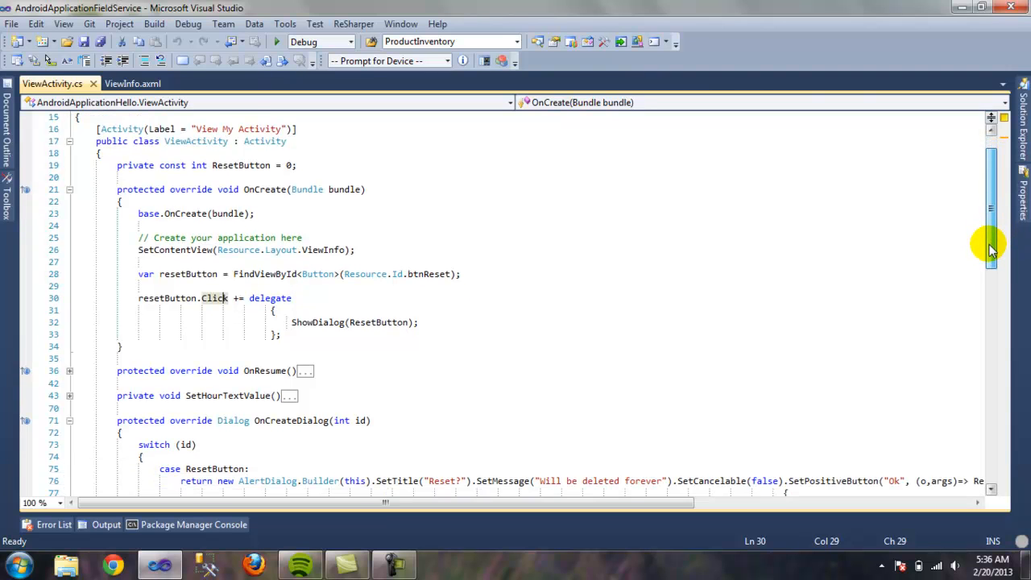
pyautogui.scroll(-3)
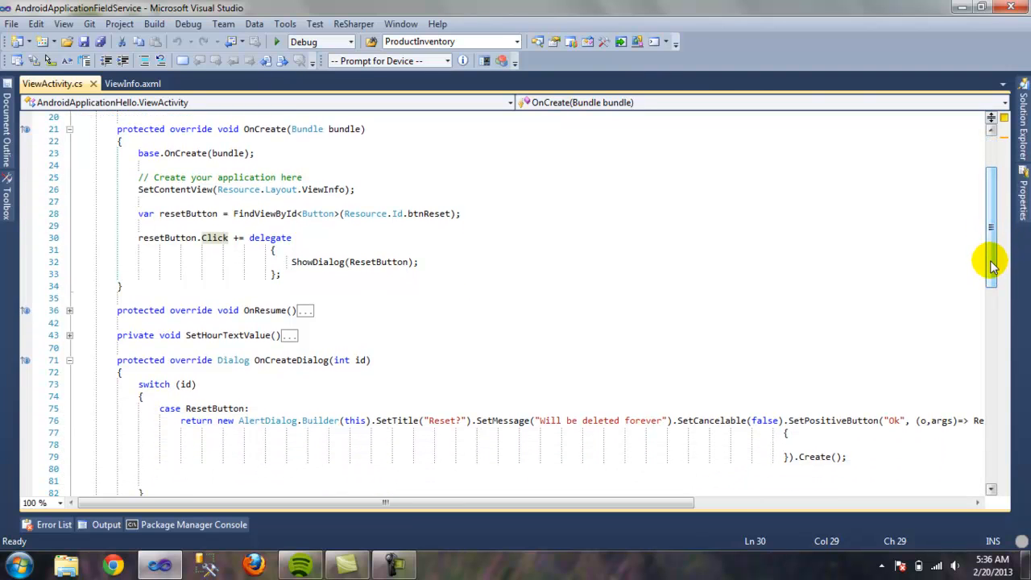
pyautogui.scroll(-3)
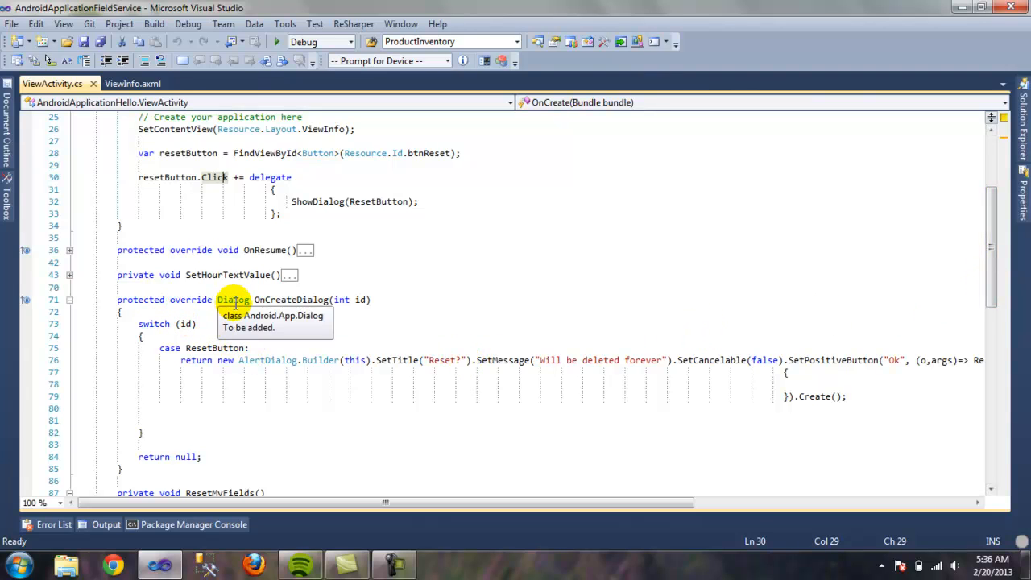
pyautogui.moveTo(303, 300)
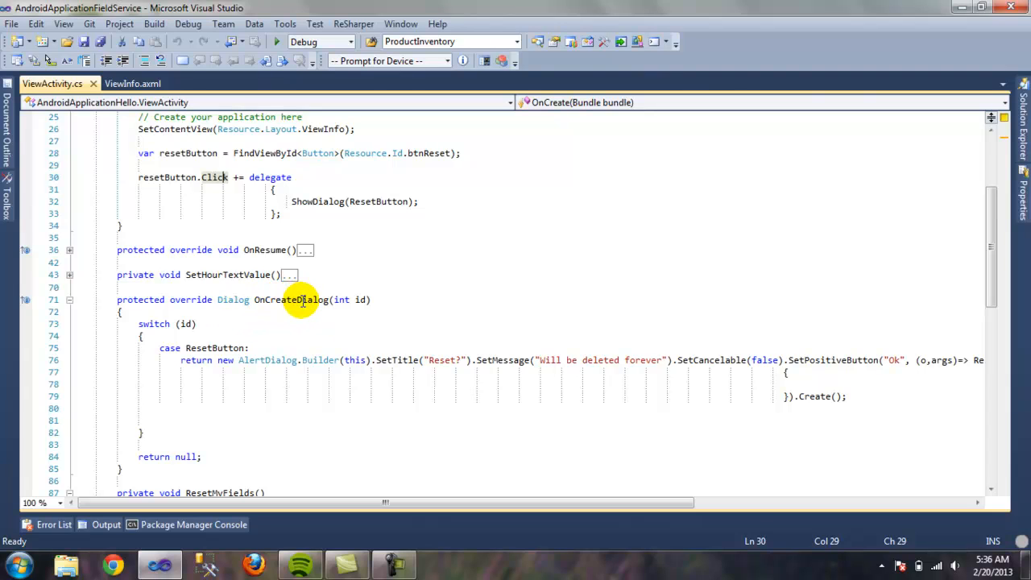
pyautogui.moveTo(190, 298)
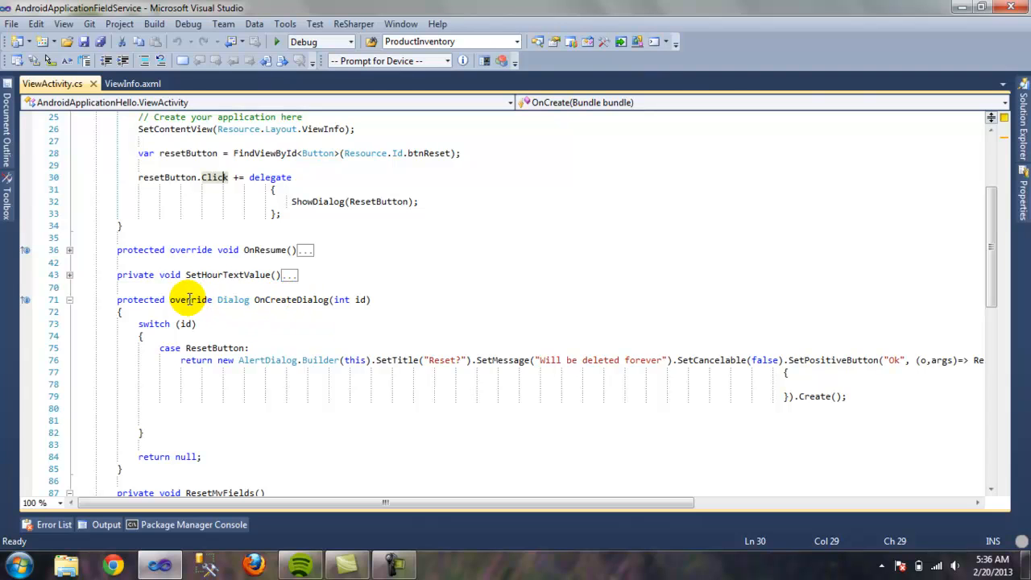
pyautogui.moveTo(180, 250)
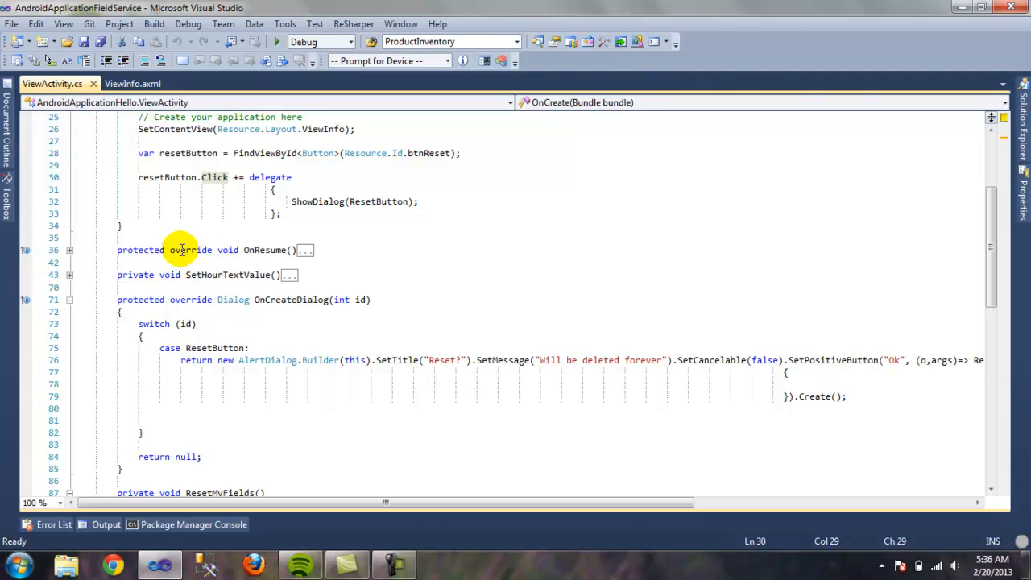
pyautogui.moveTo(213, 300)
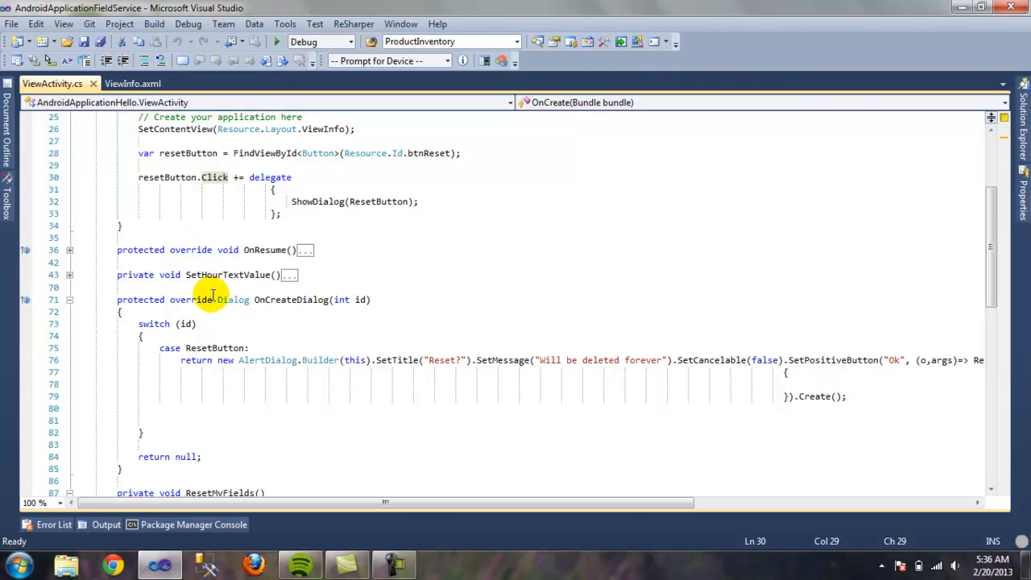
pyautogui.moveTo(266, 300)
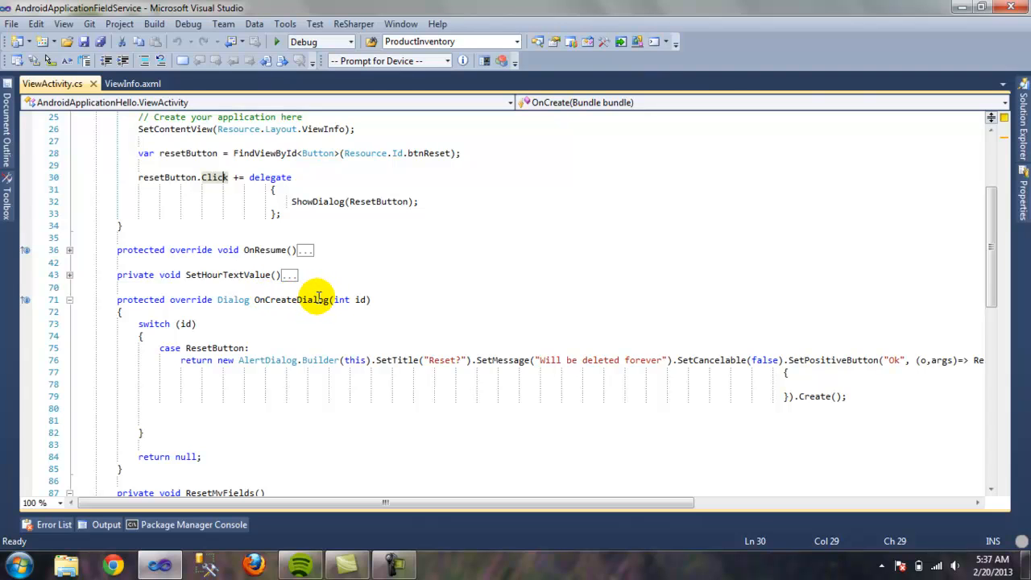
pyautogui.moveTo(357, 300)
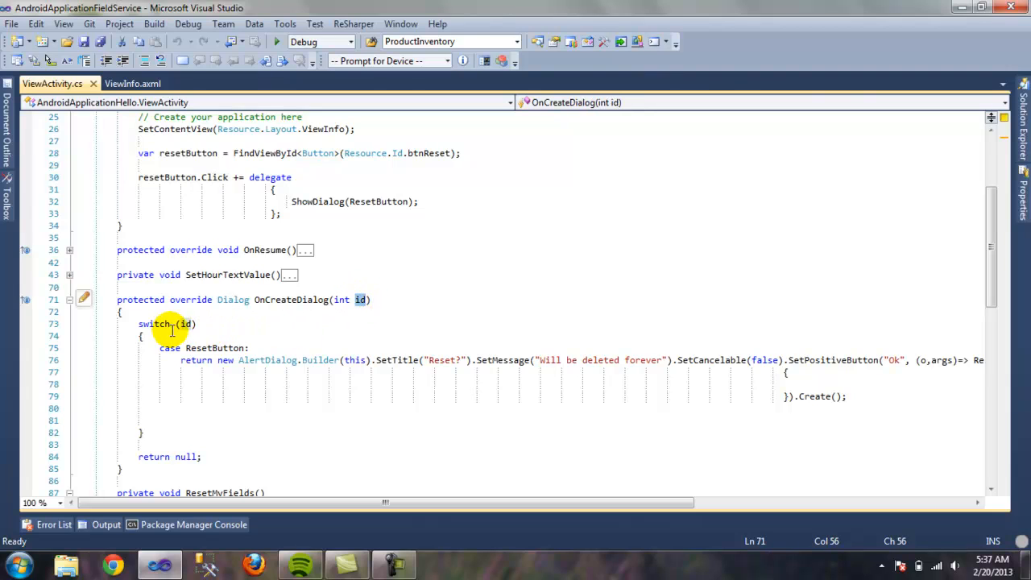
pyautogui.moveTo(187, 324)
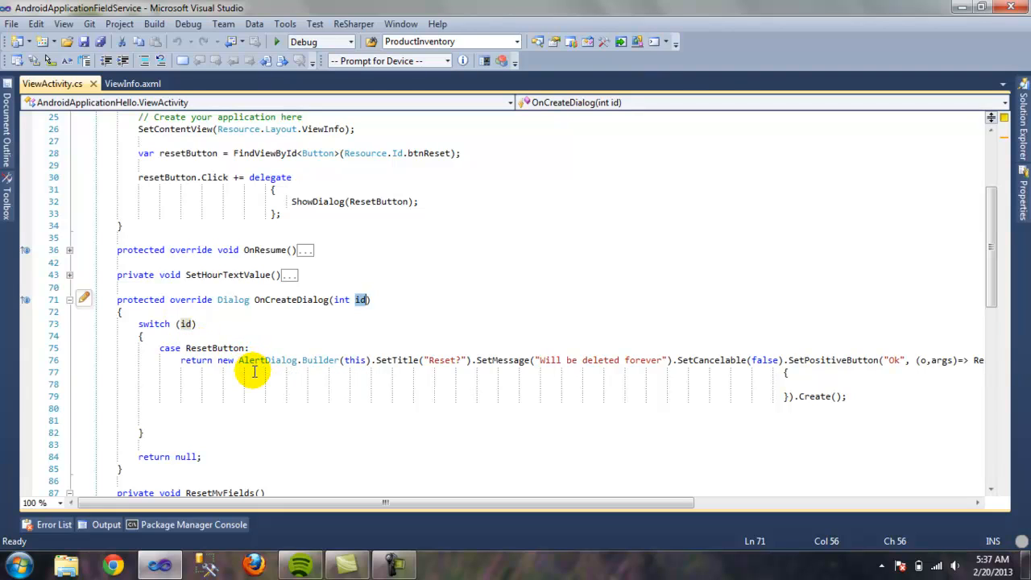
pyautogui.moveTo(219, 401)
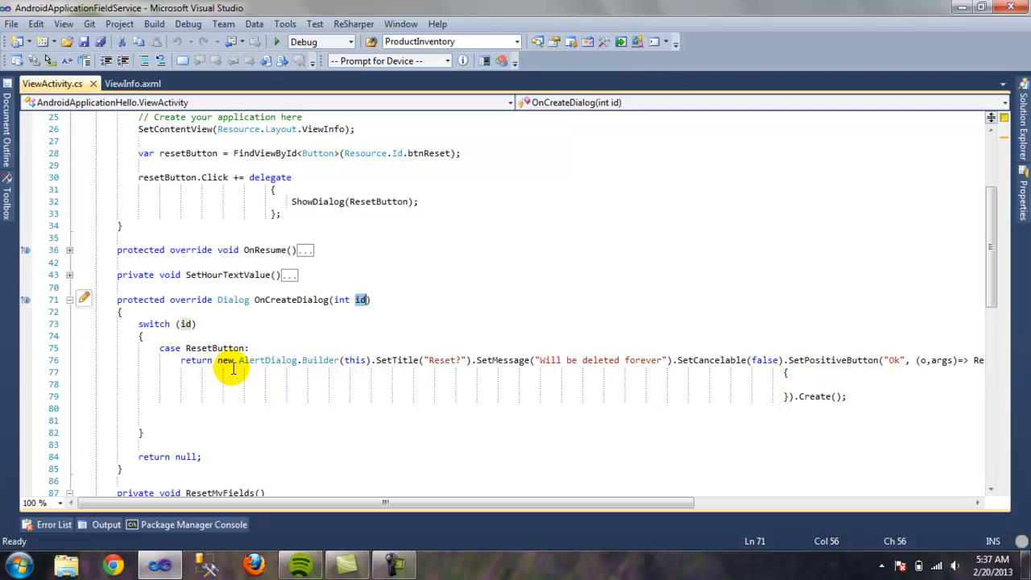
pyautogui.moveTo(261, 361)
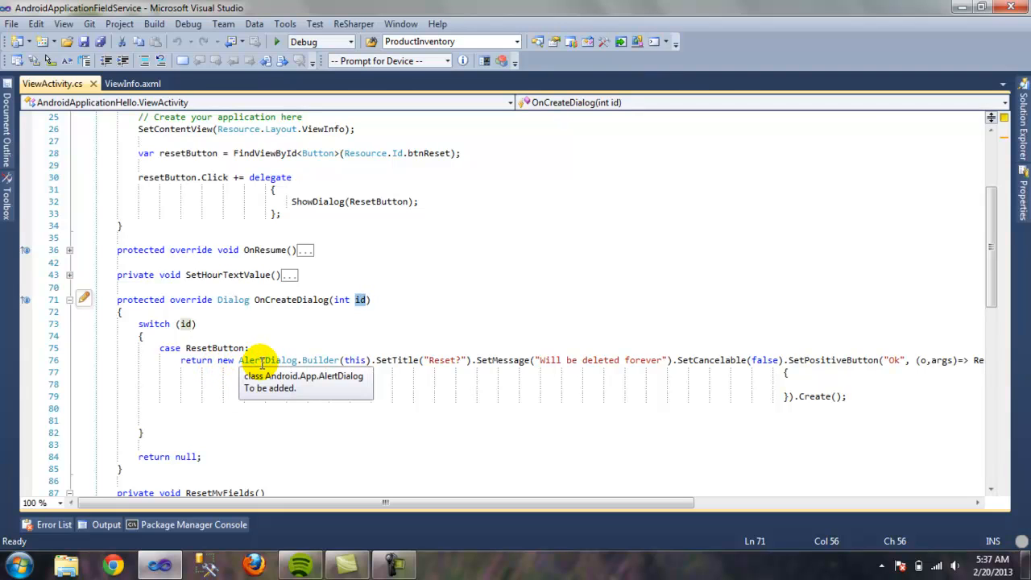
pyautogui.moveTo(312, 359)
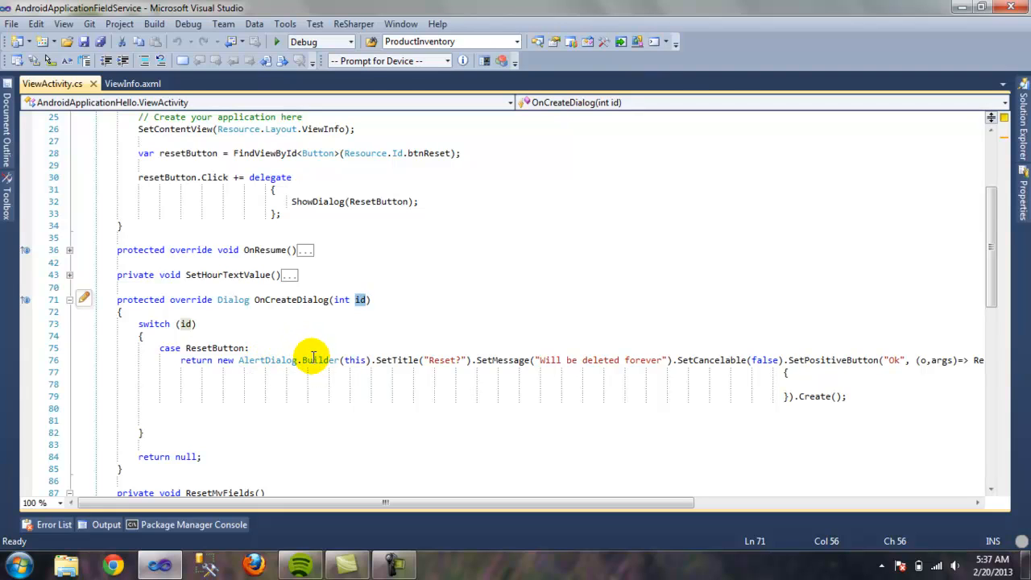
pyautogui.moveTo(316, 359)
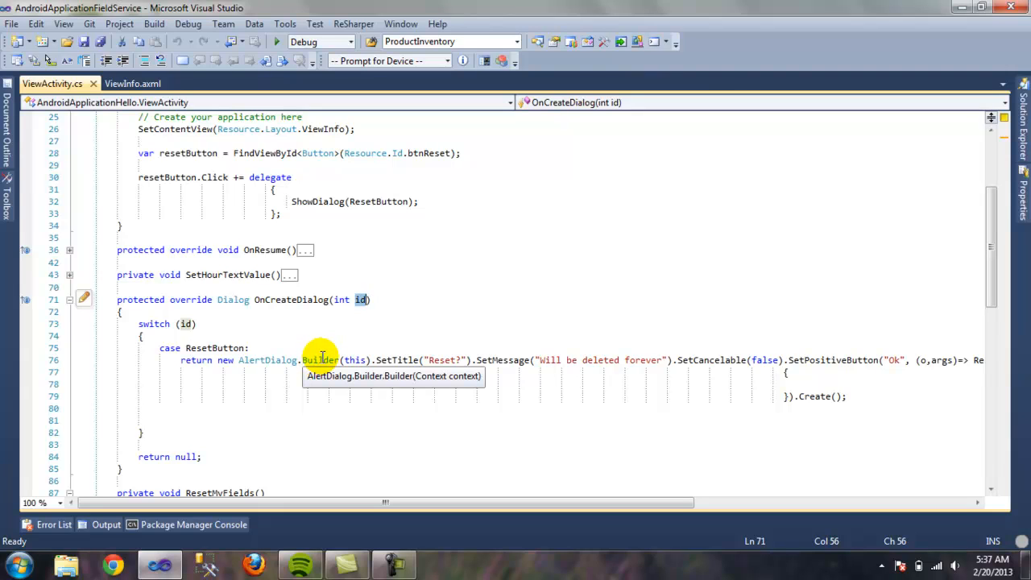
pyautogui.moveTo(332, 361)
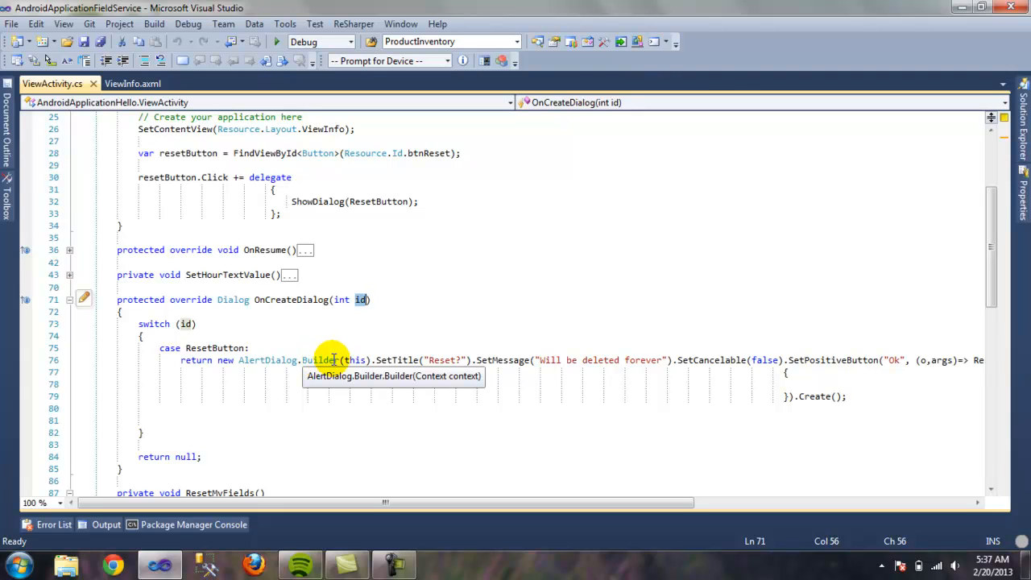
pyautogui.moveTo(358, 361)
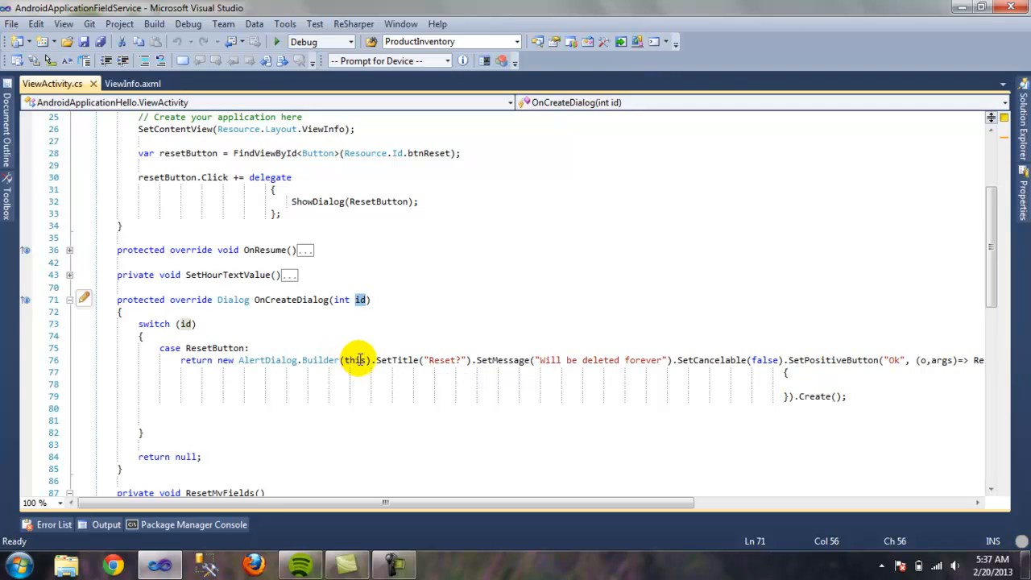
pyautogui.moveTo(399, 361)
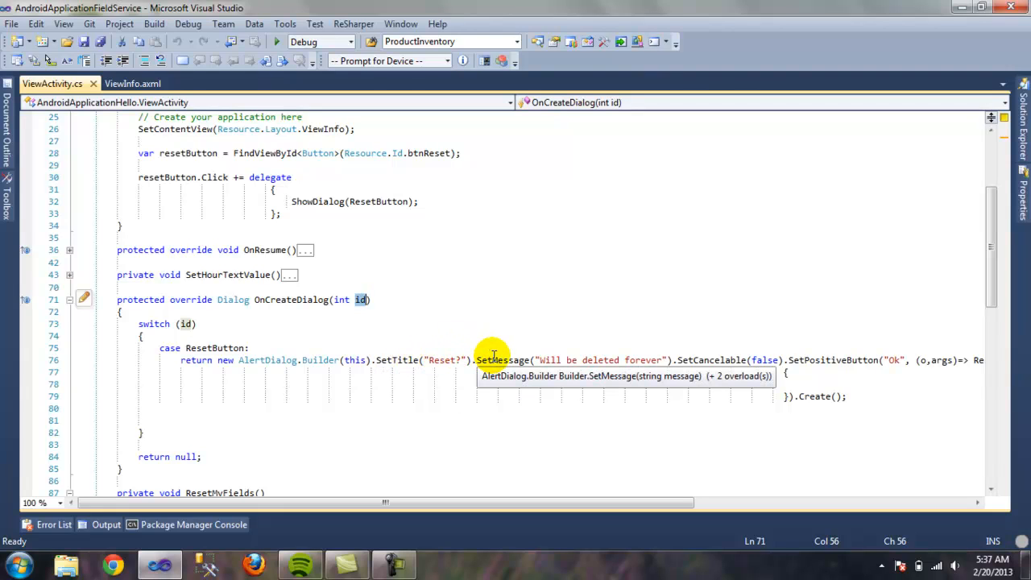
pyautogui.moveTo(548, 490)
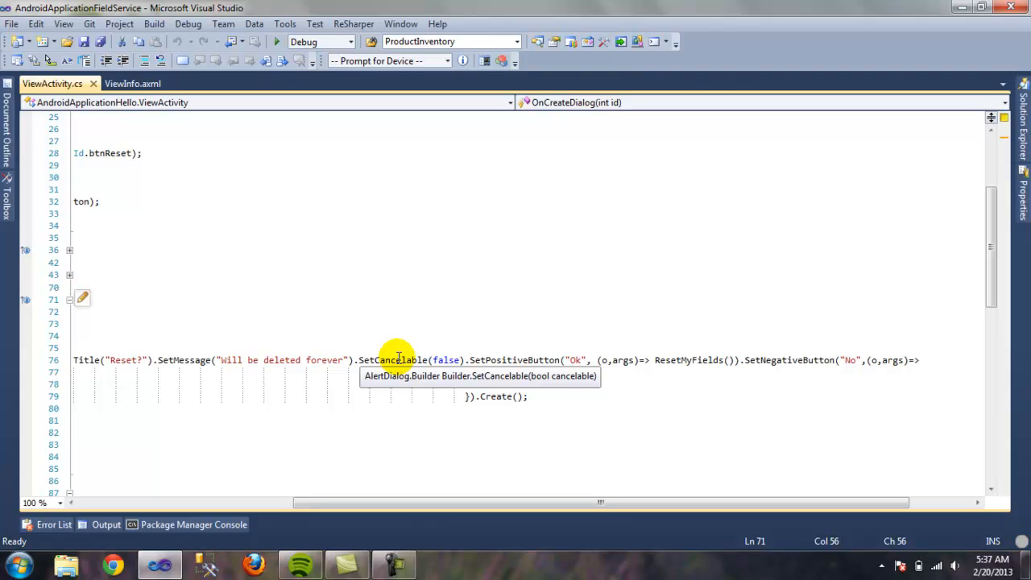
pyautogui.moveTo(411, 359)
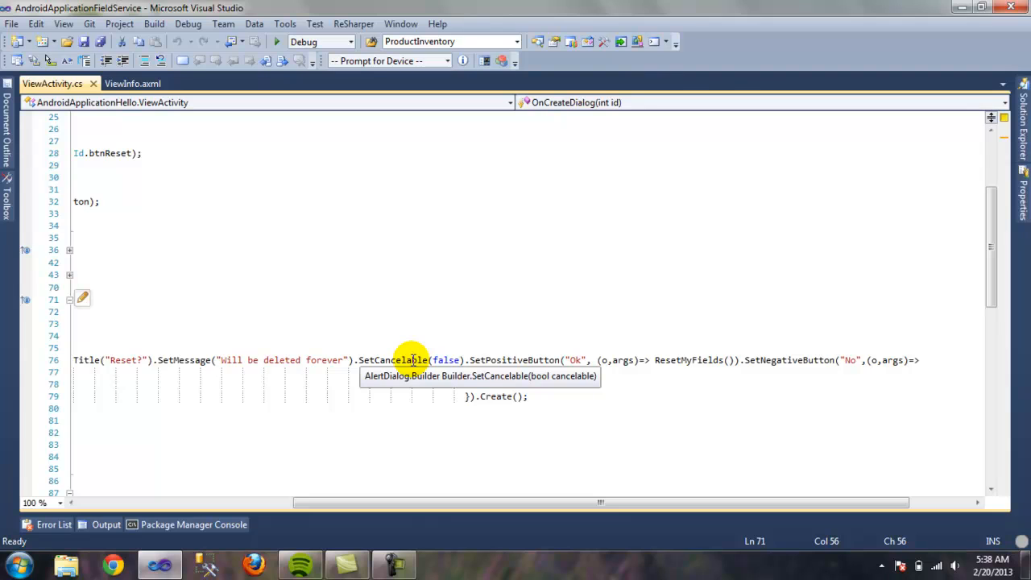
pyautogui.moveTo(516, 359)
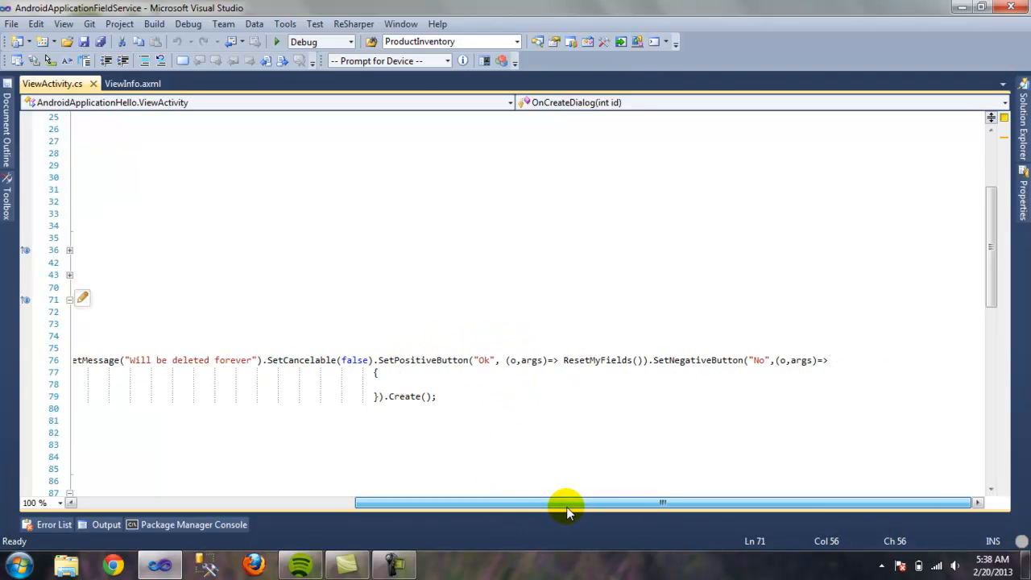
pyautogui.moveTo(425, 361)
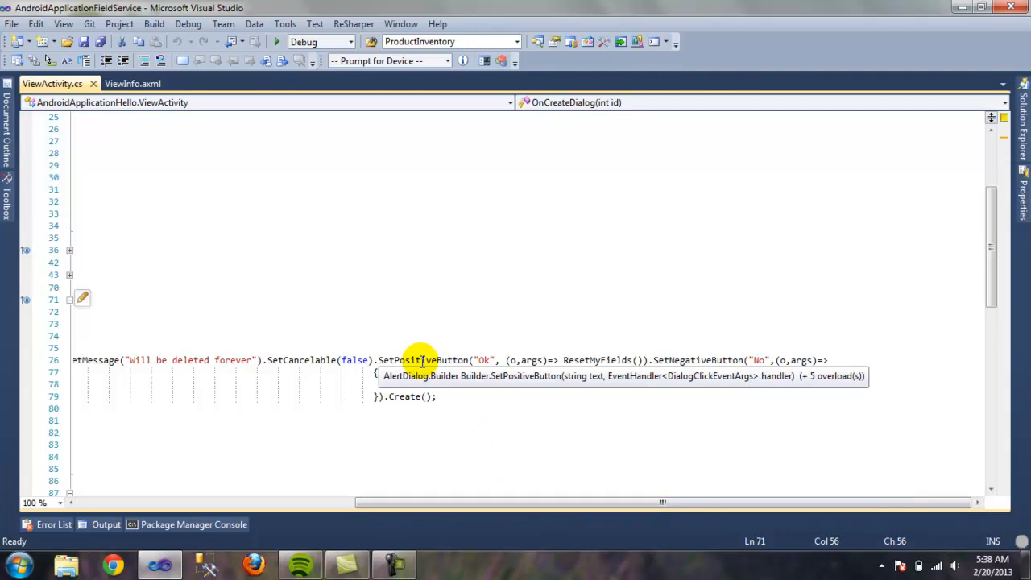
pyautogui.moveTo(429, 361)
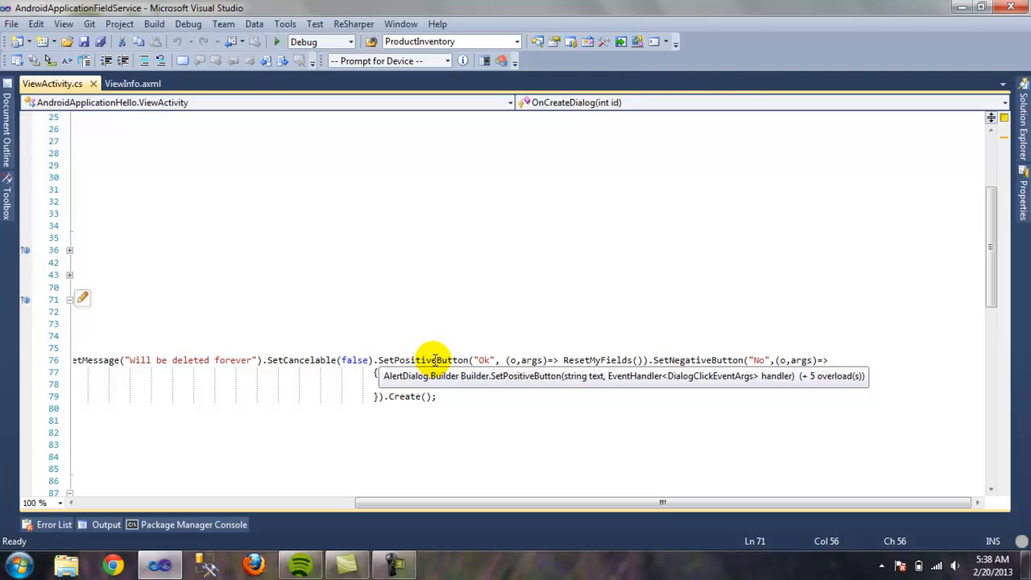
pyautogui.moveTo(413, 361)
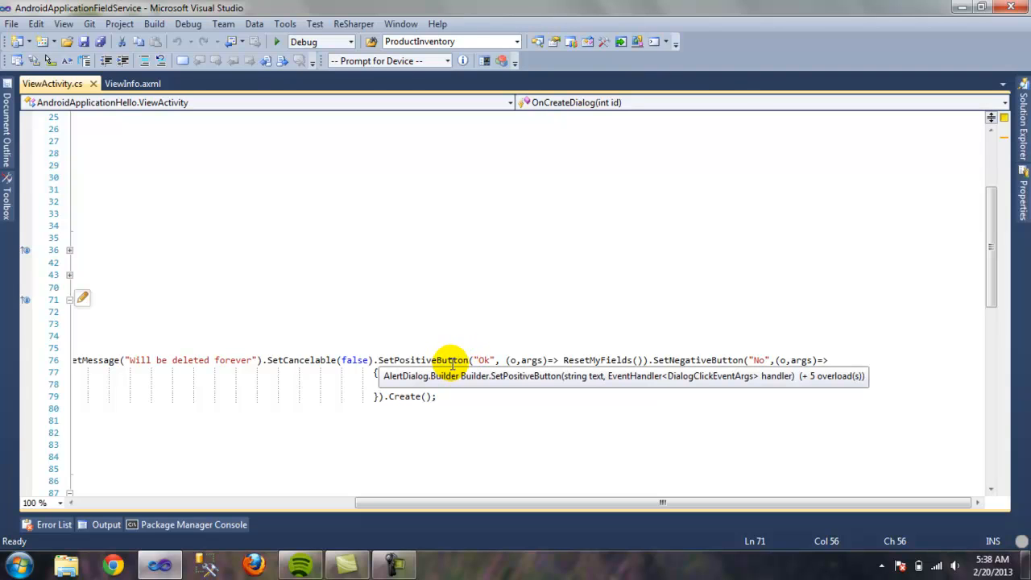
pyautogui.moveTo(496, 363)
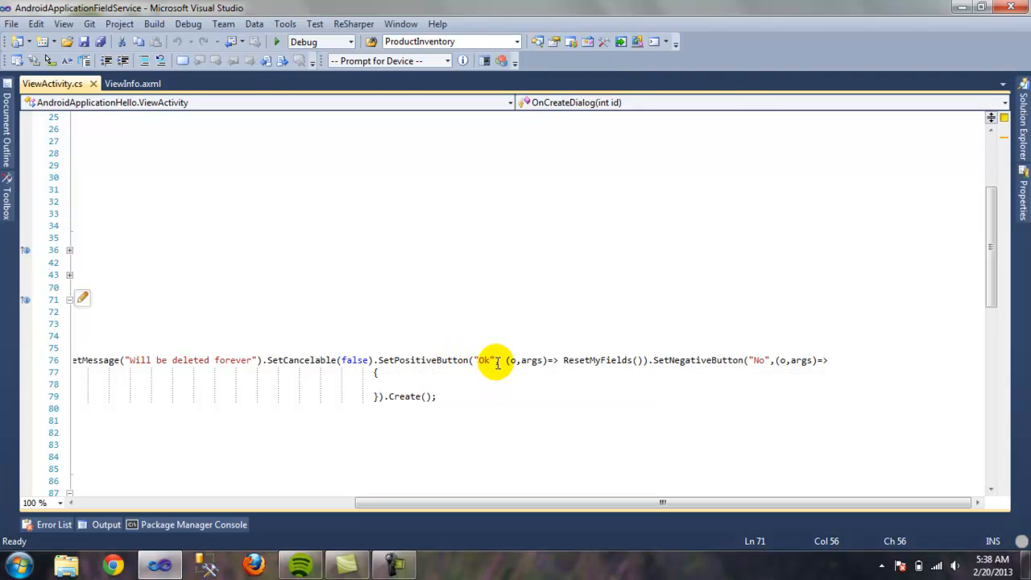
pyautogui.moveTo(454, 361)
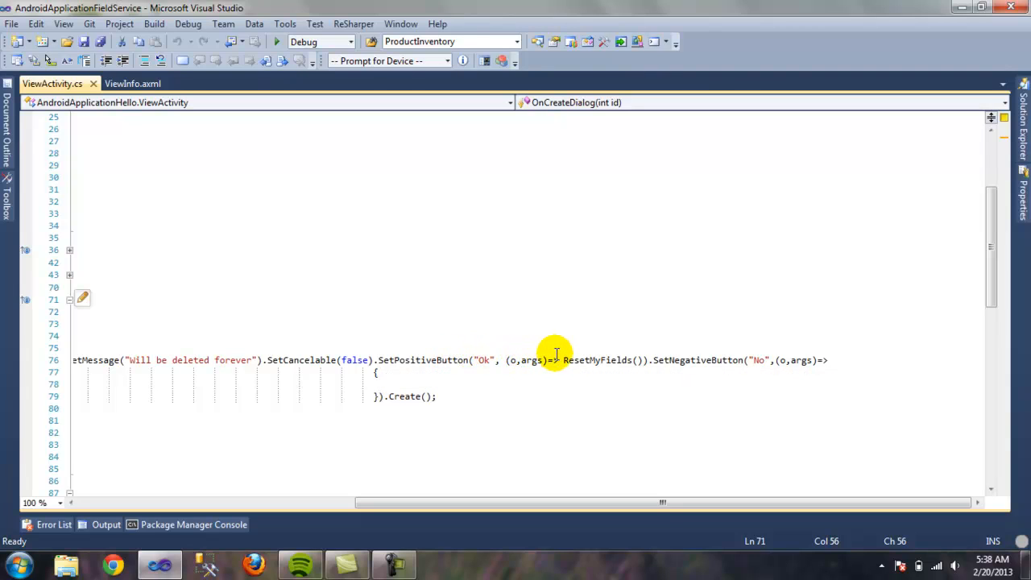
pyautogui.click(506, 361)
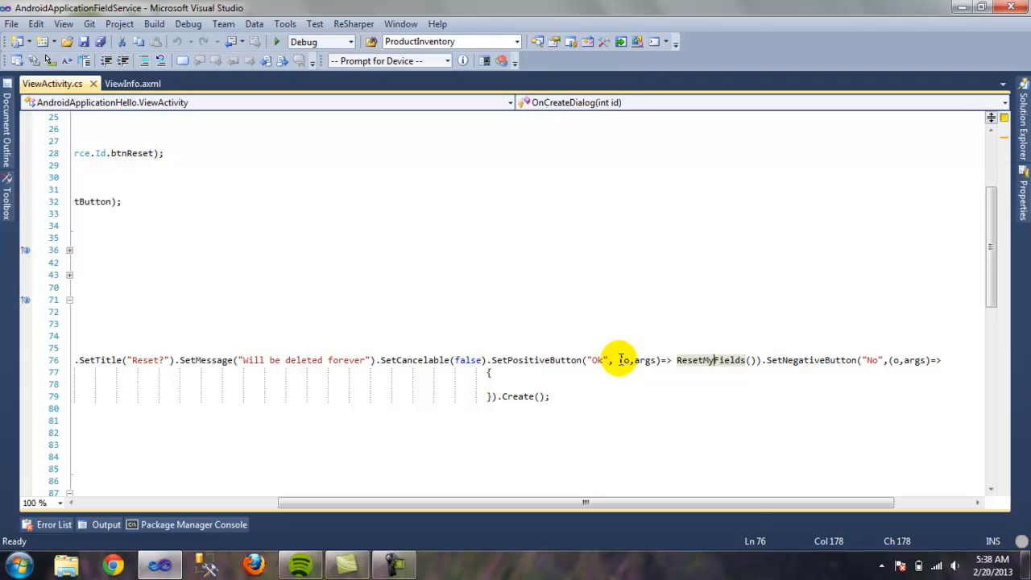
pyautogui.moveTo(712, 361)
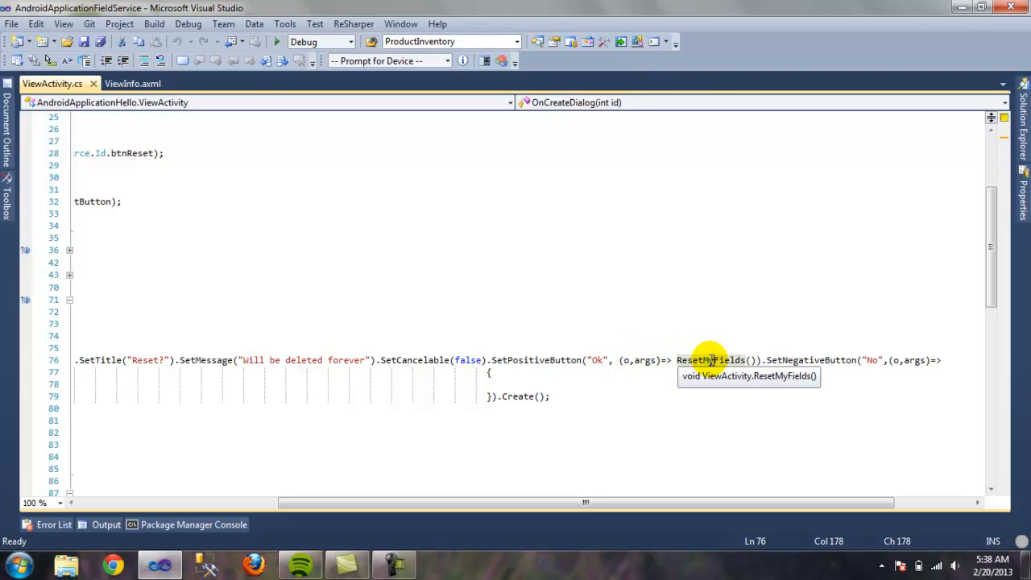
pyautogui.moveTo(600, 361)
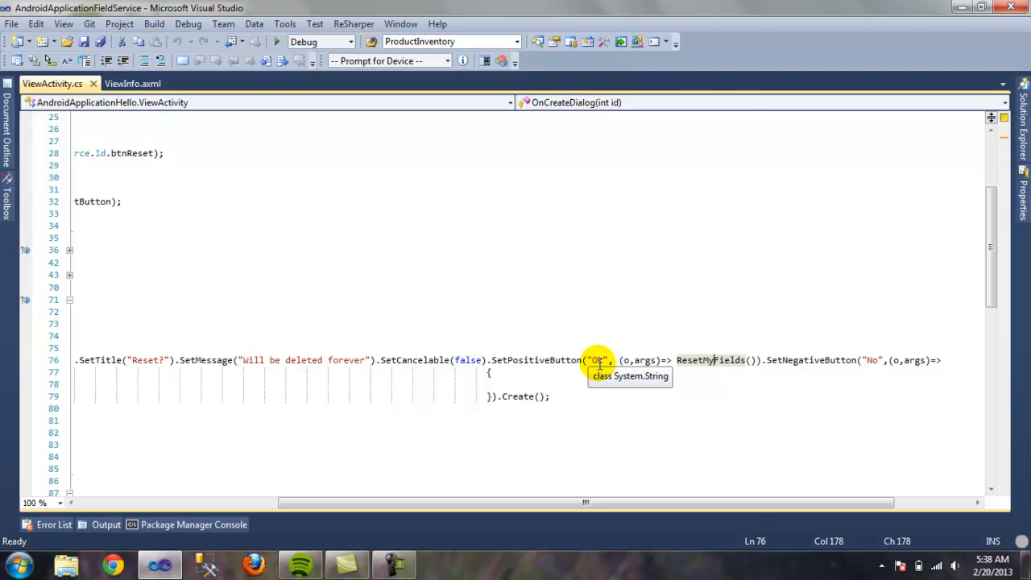
pyautogui.moveTo(635, 361)
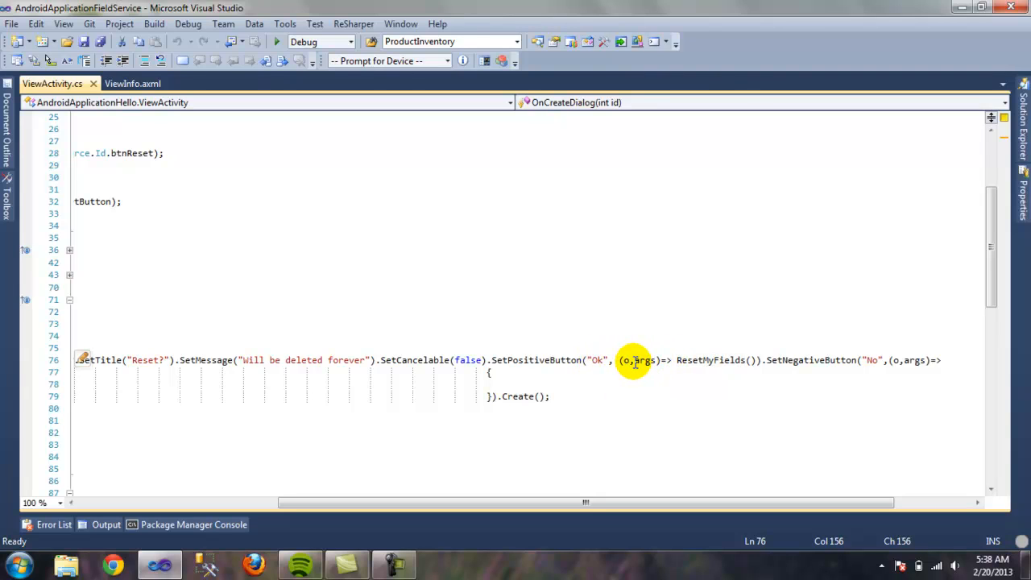
pyautogui.doubleClick(709, 361)
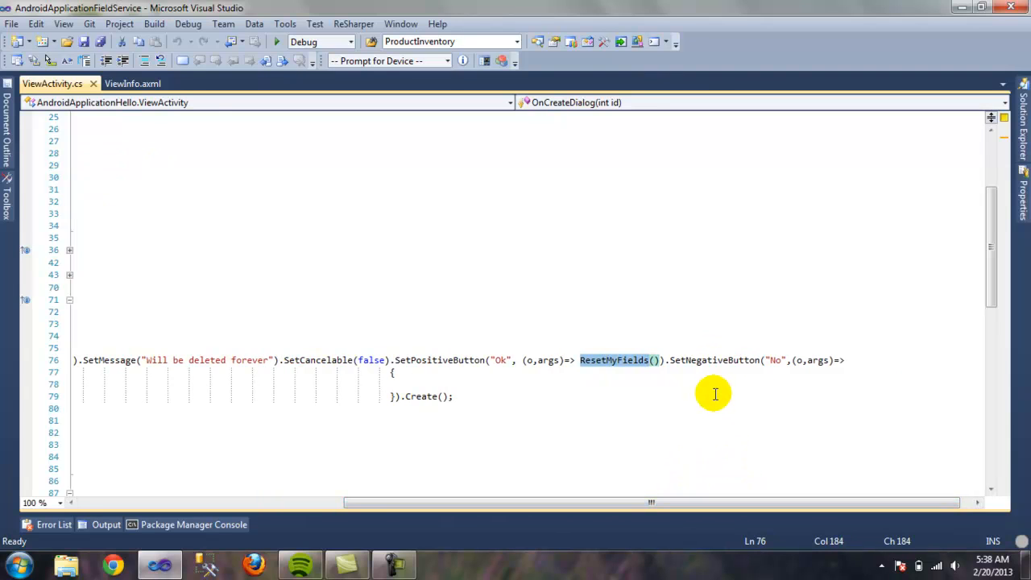
pyautogui.moveTo(711, 367)
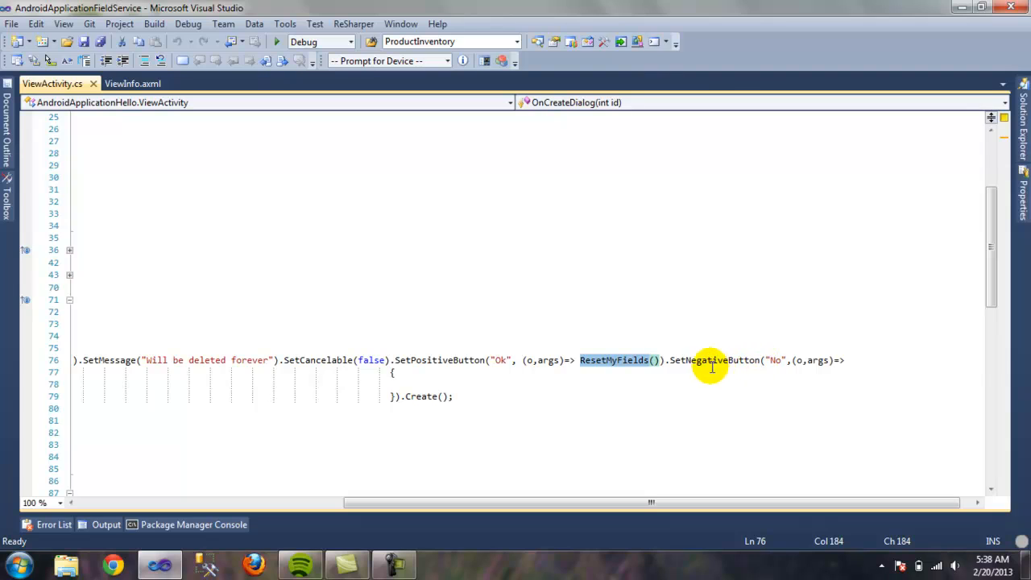
pyautogui.moveTo(709, 361)
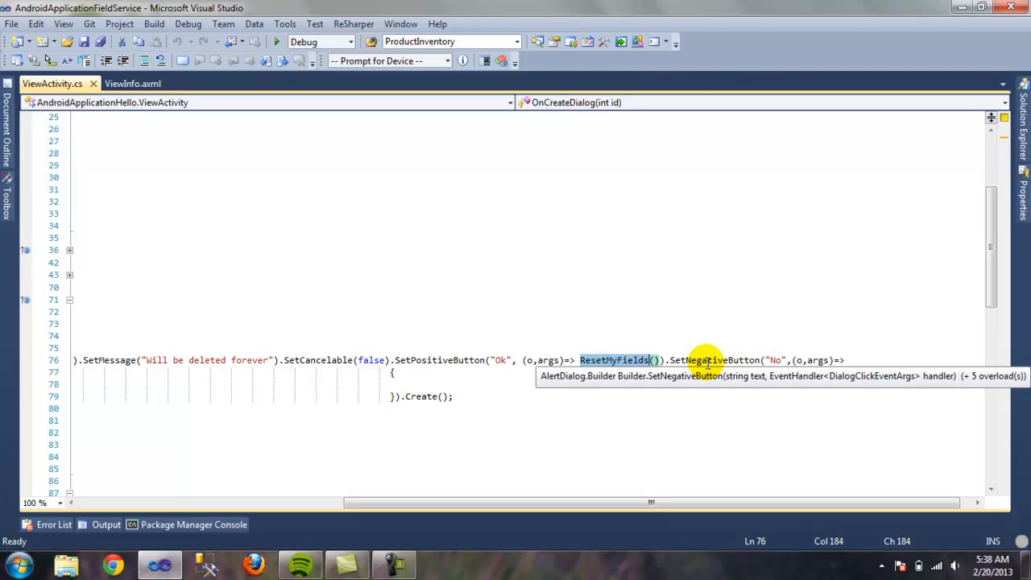
pyautogui.moveTo(435, 381)
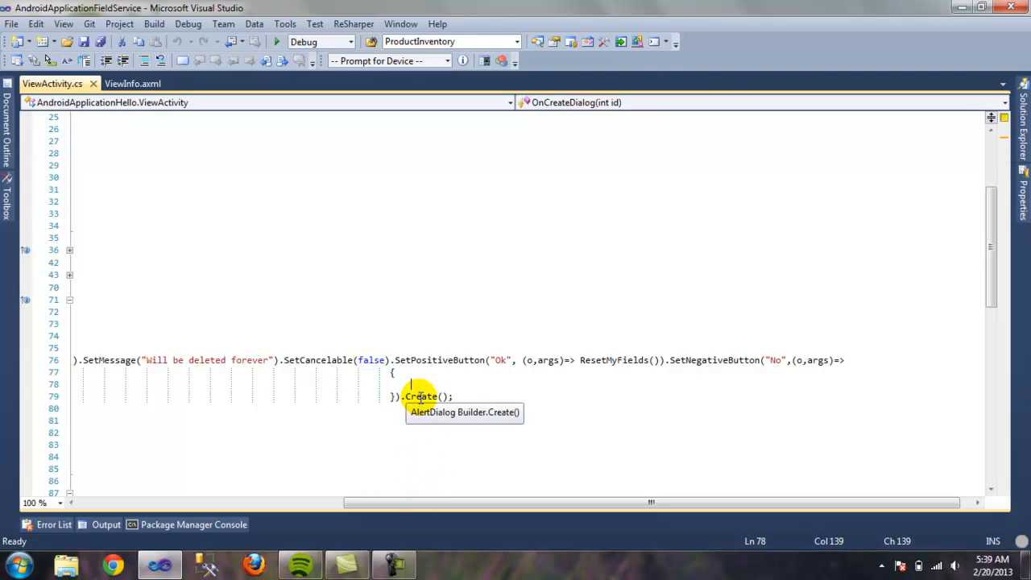
pyautogui.moveTo(417, 454)
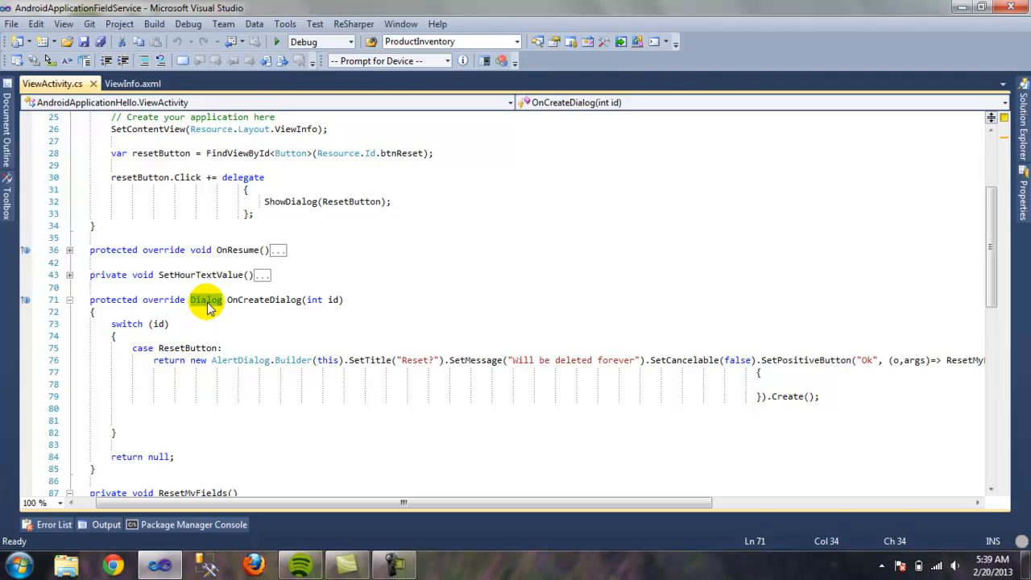
pyautogui.moveTo(327, 365)
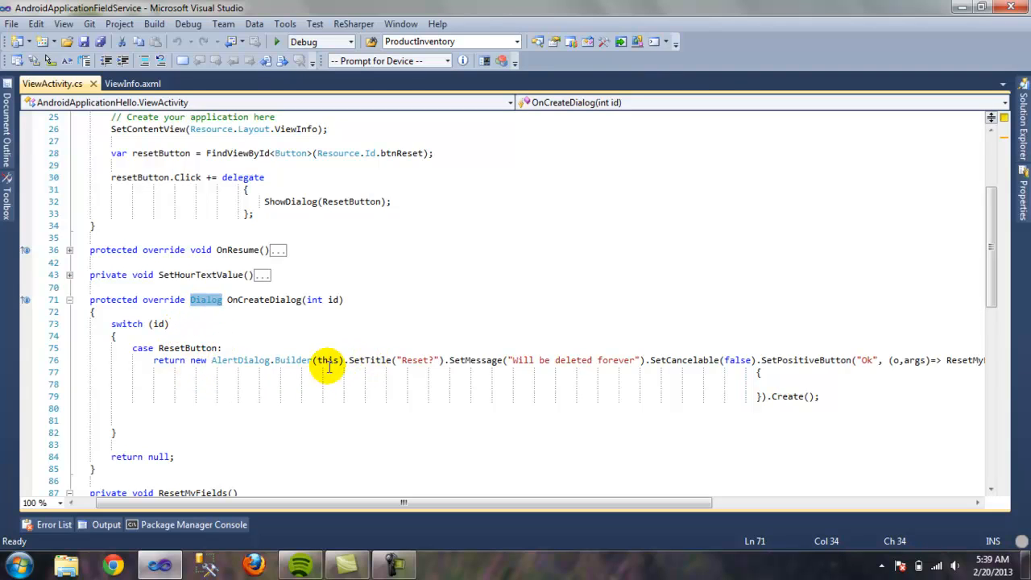
pyautogui.doubleClick(292, 361)
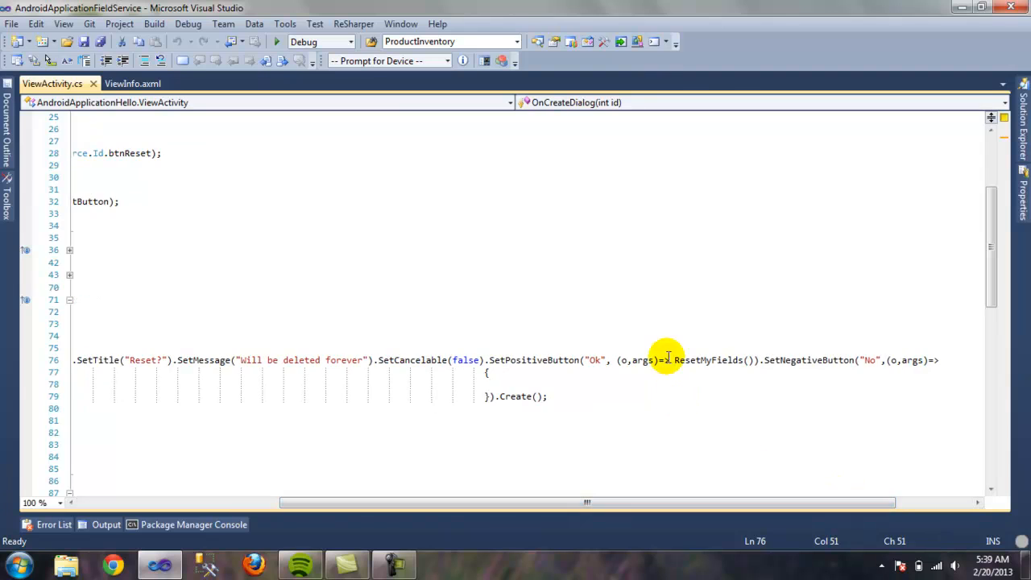
pyautogui.doubleClick(708, 361)
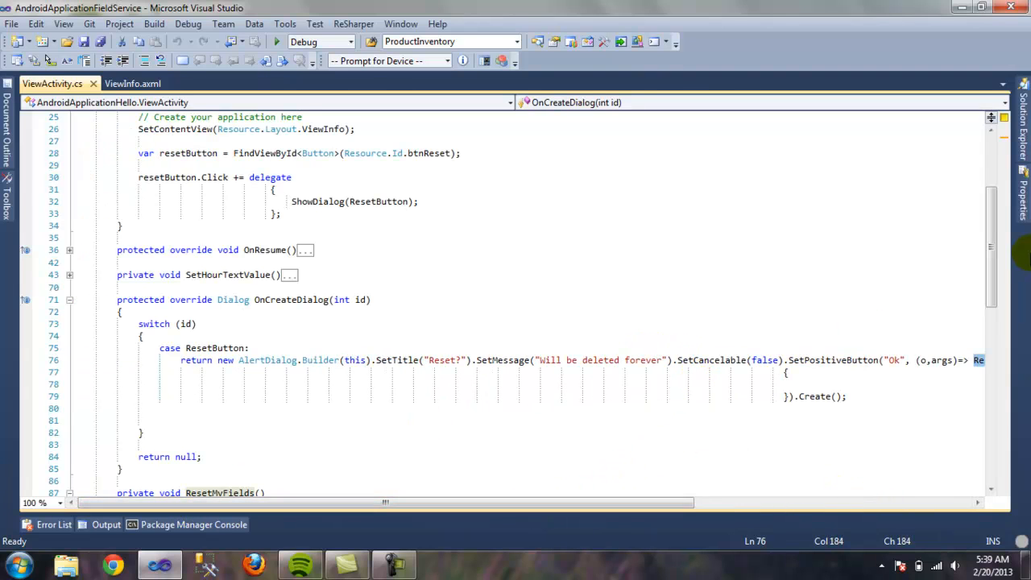
pyautogui.scroll(-3)
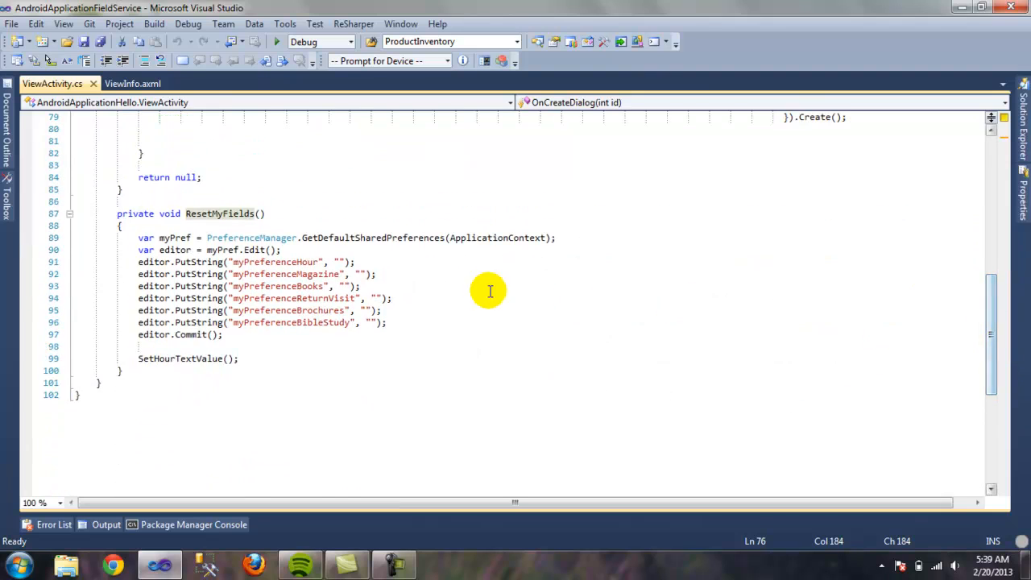
pyautogui.click(254, 334)
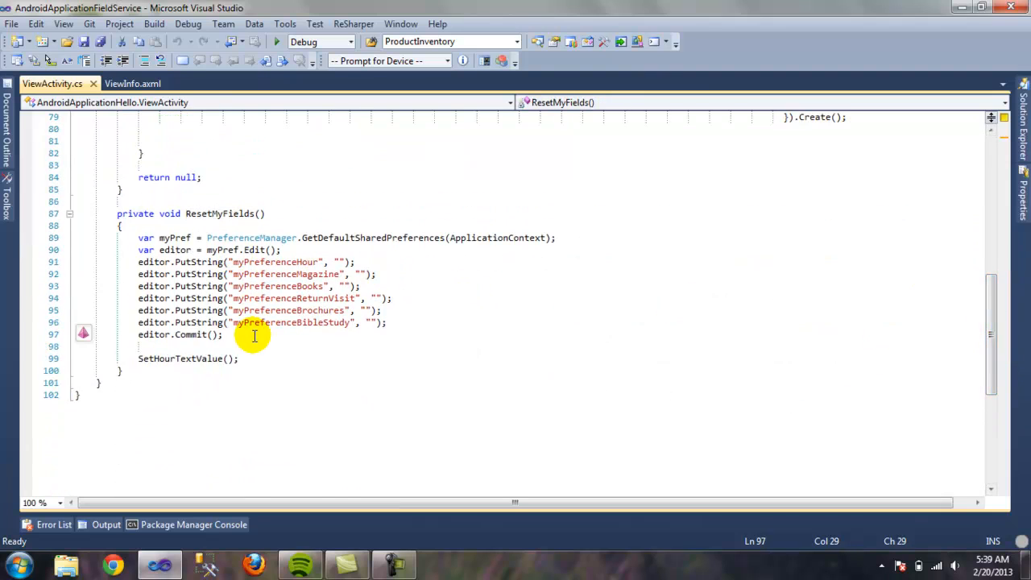
pyautogui.moveTo(988, 267)
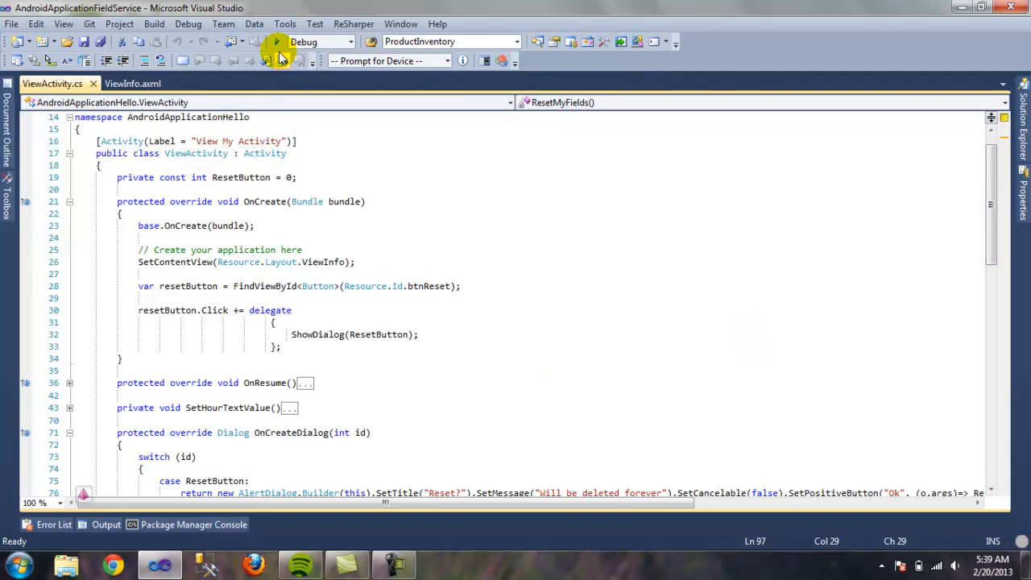
# Start debugging and launch the Pacheco emulator image from the refreshed image list
pyautogui.click(277, 42)
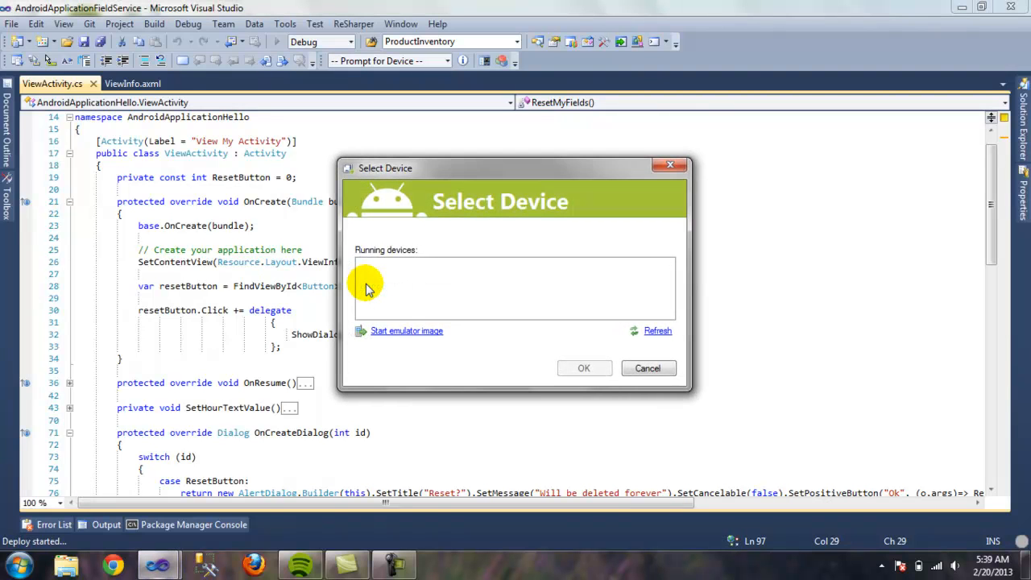
pyautogui.click(406, 332)
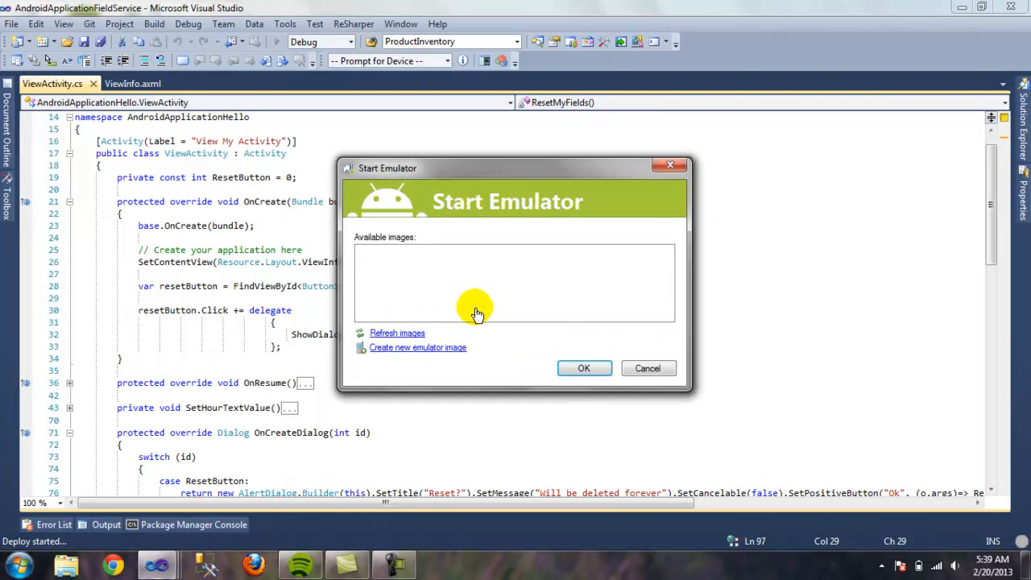
pyautogui.click(396, 332)
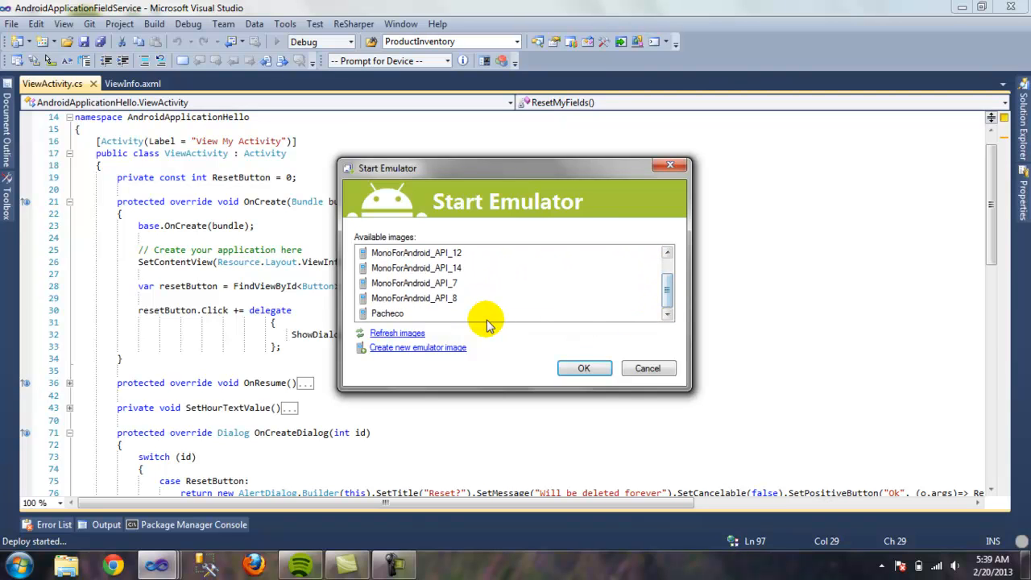
pyautogui.click(585, 368)
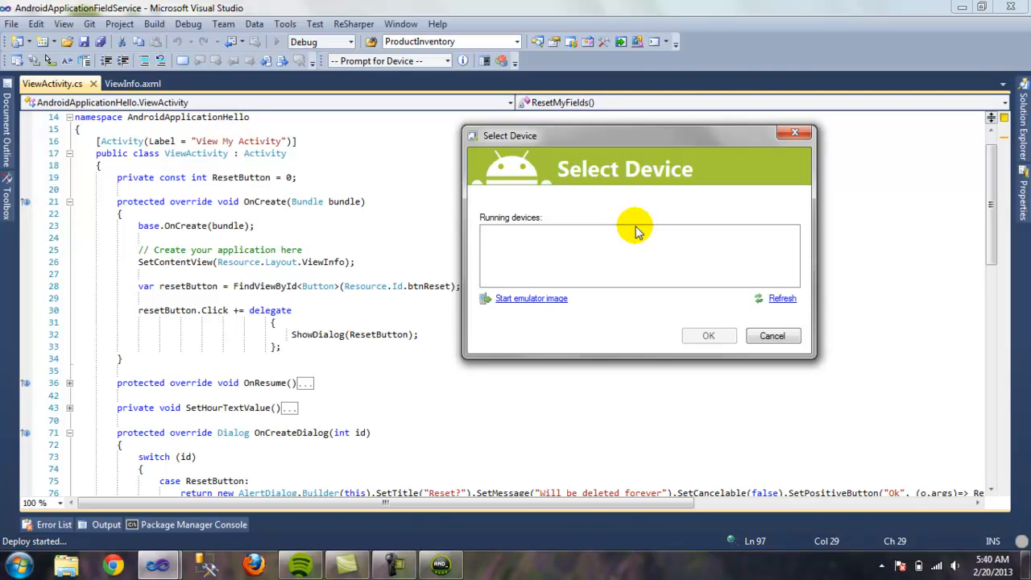
pyautogui.moveTo(638, 252)
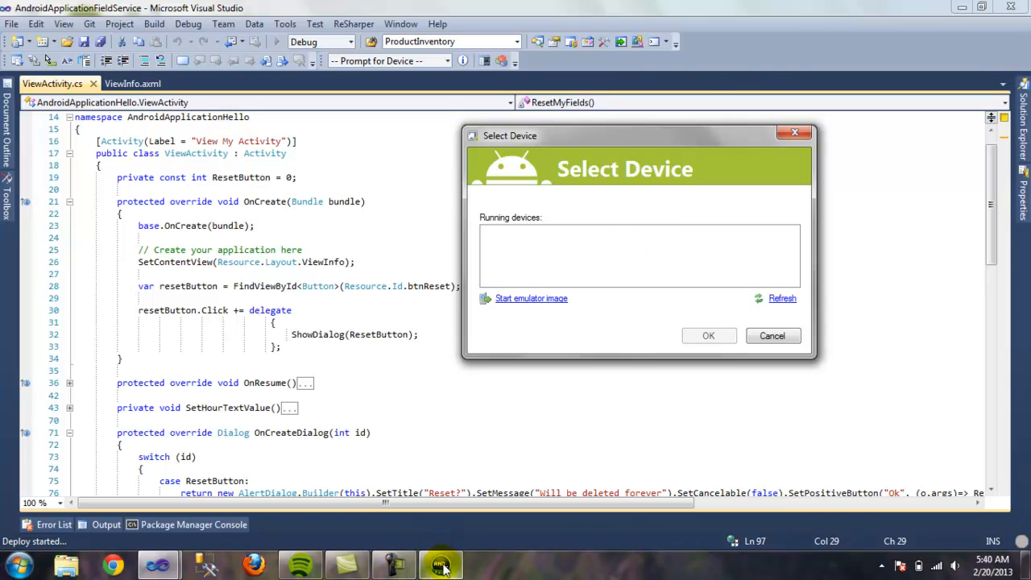
pyautogui.click(435, 561)
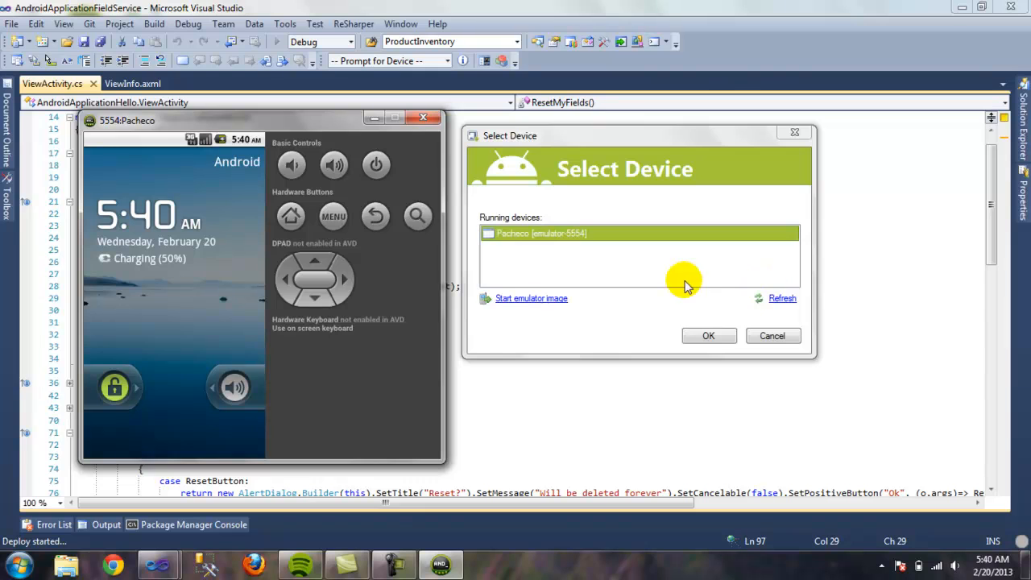
# Deploy FieldService to the running Pacheco emulator and reach its Welcome screen
pyautogui.click(709, 337)
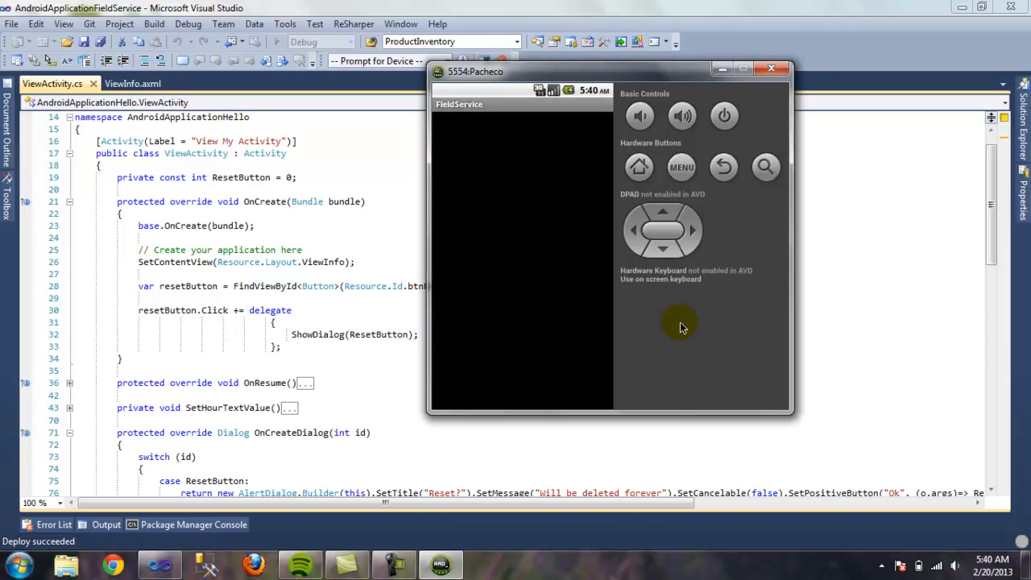
pyautogui.click(274, 42)
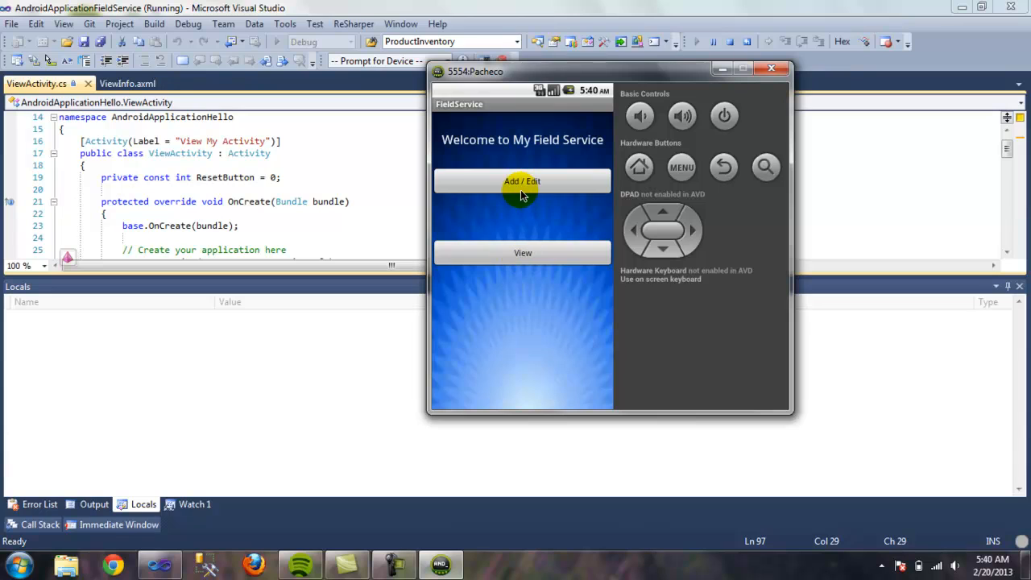
# Enter Hours 5, Return Visit 8 and Books 4 via Add / Edit and confirm each
pyautogui.click(522, 180)
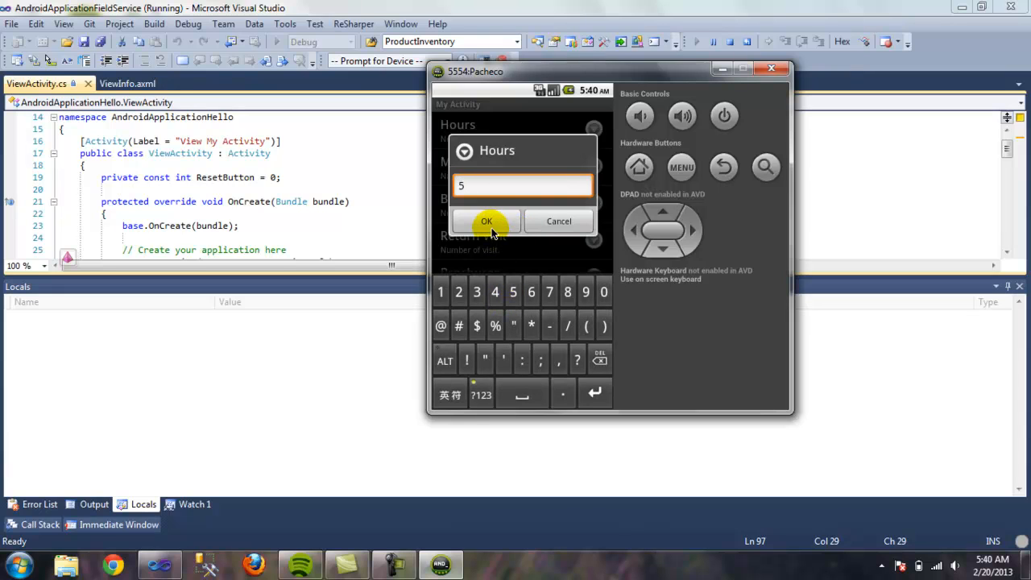
pyautogui.click(486, 221)
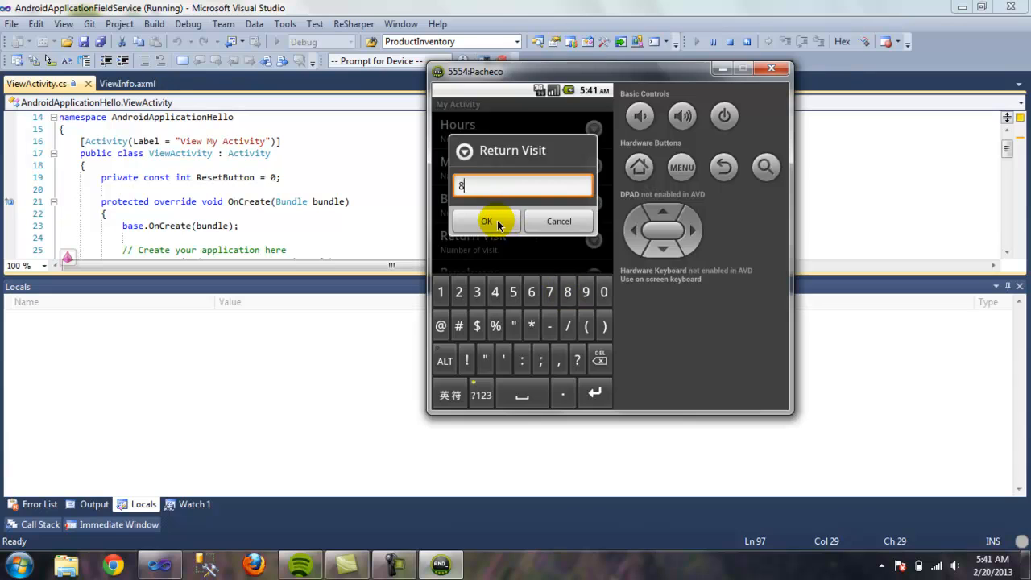
pyautogui.click(487, 222)
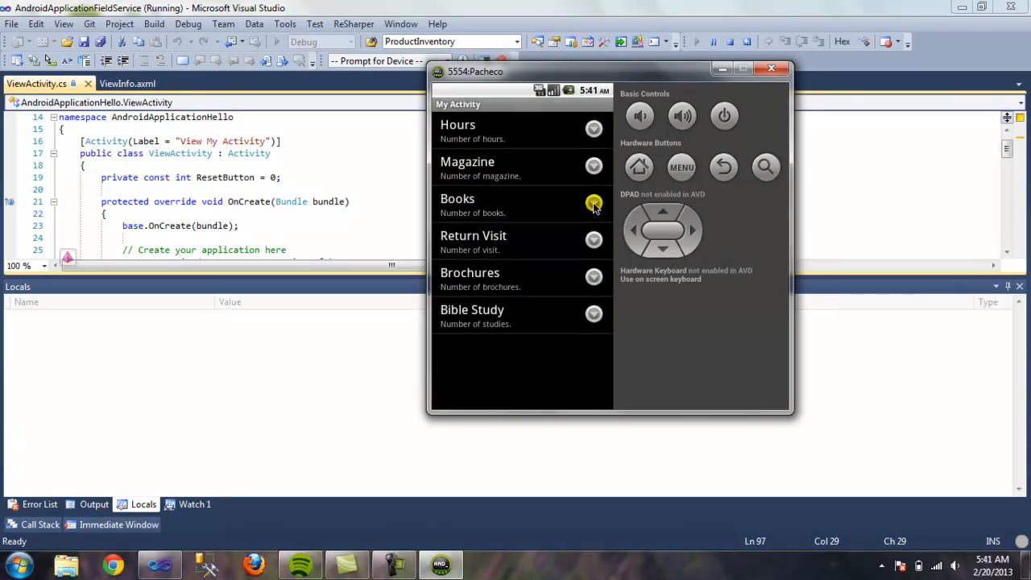
pyautogui.click(593, 203)
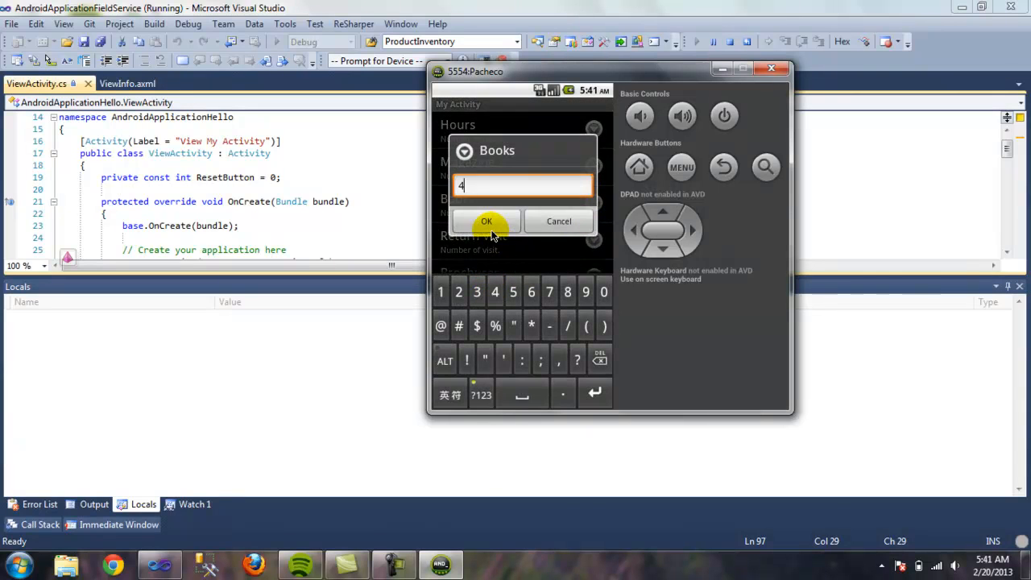
pyautogui.click(487, 221)
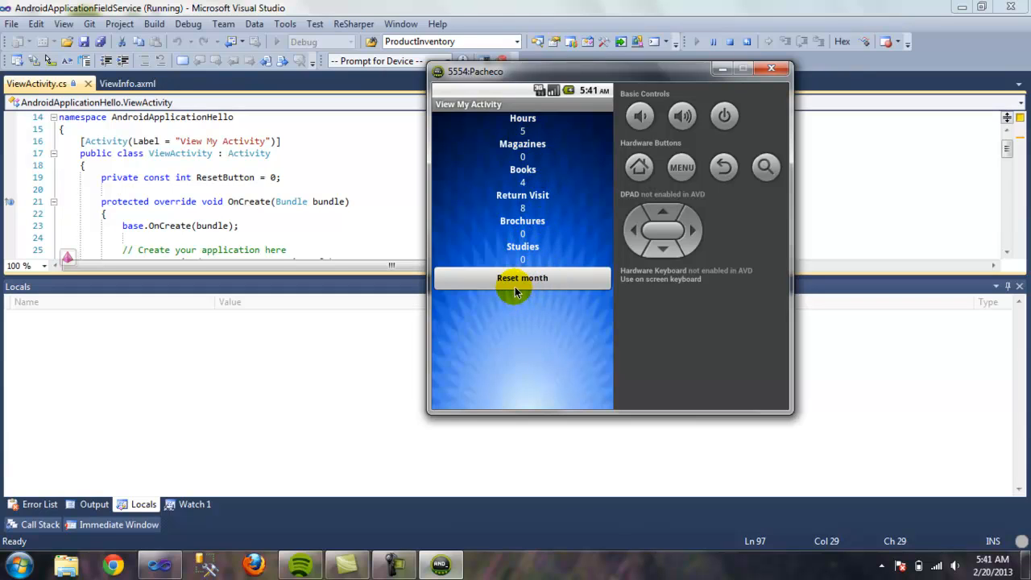
# Confirm the Reset? dialog to clear all activity totals, then show the dialog again
pyautogui.click(523, 277)
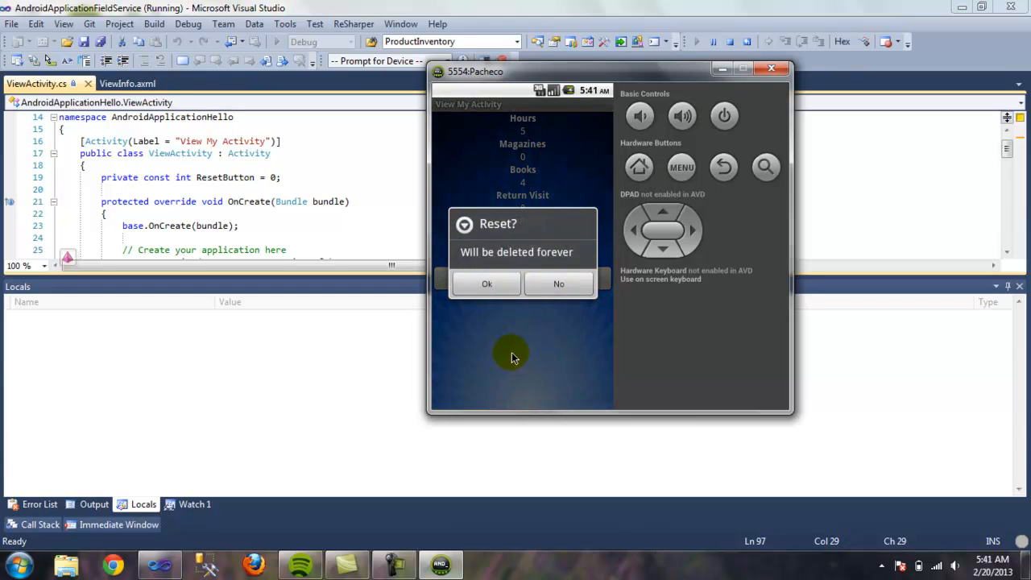
pyautogui.moveTo(535, 251)
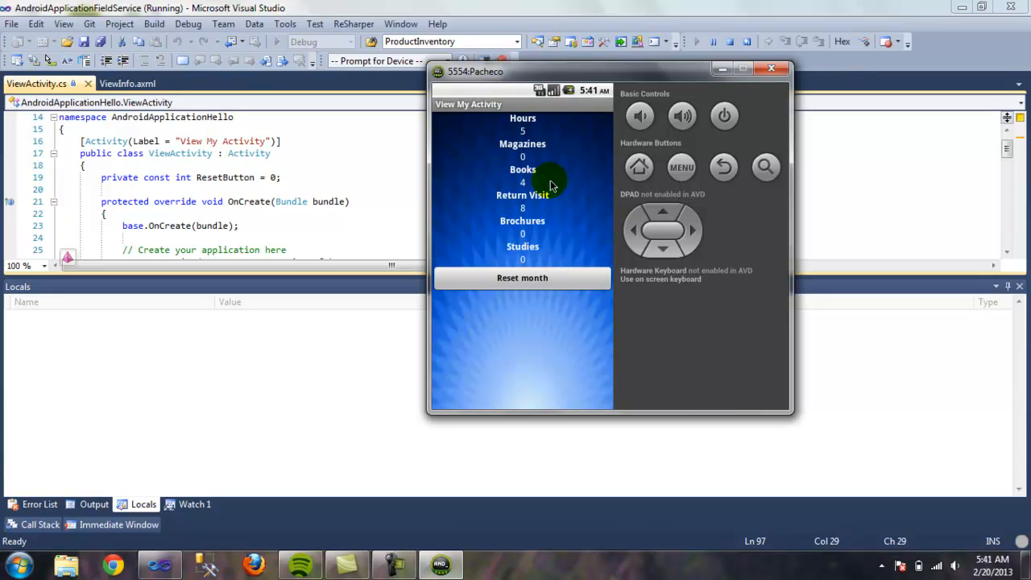
pyautogui.moveTo(545, 278)
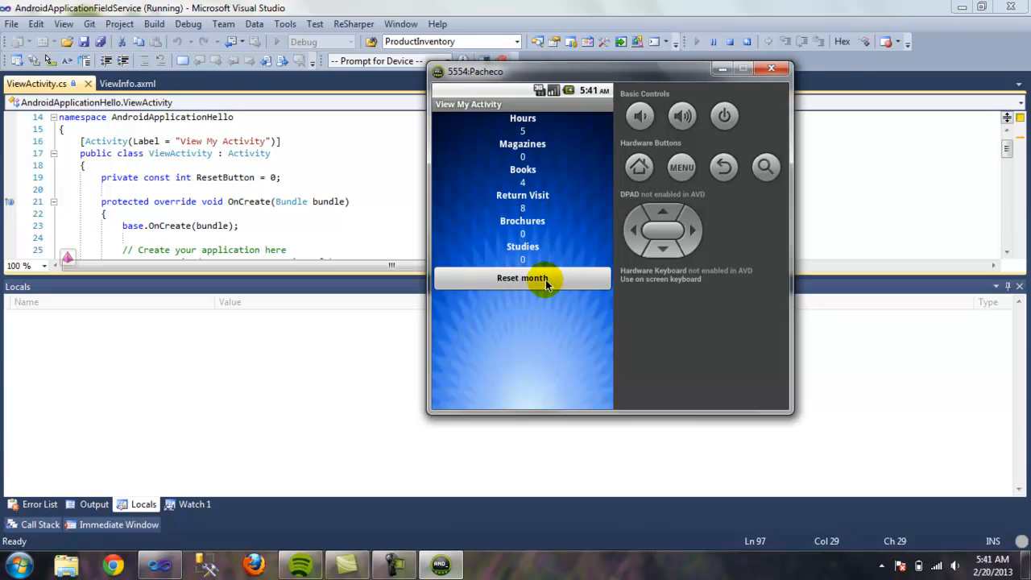
pyautogui.click(522, 277)
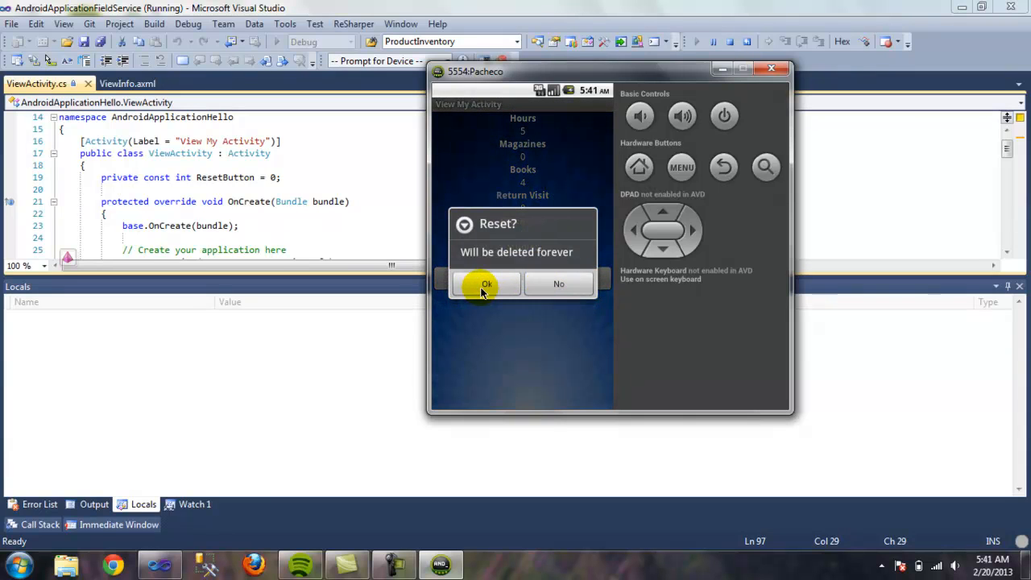
pyautogui.click(487, 284)
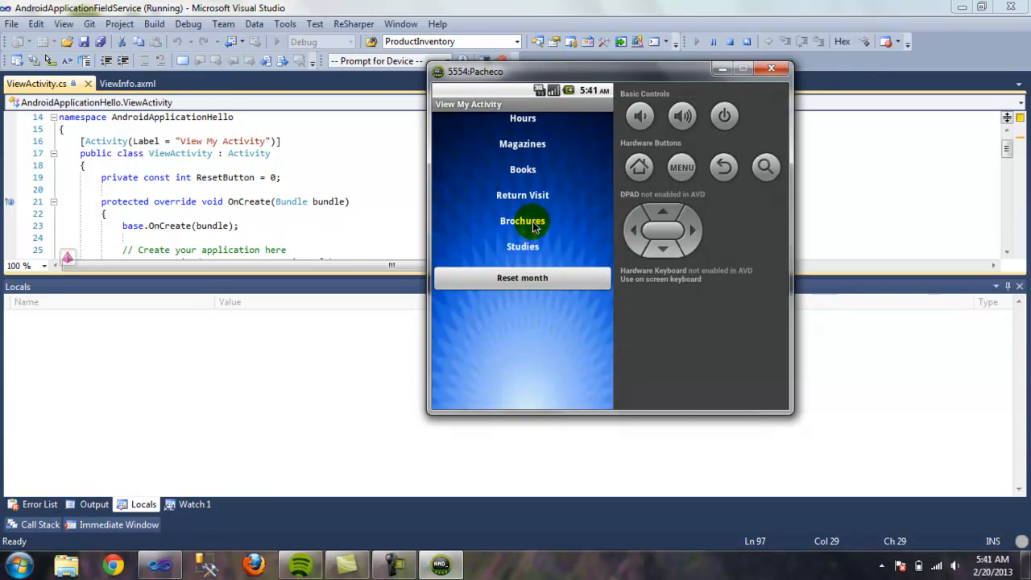
pyautogui.moveTo(522, 283)
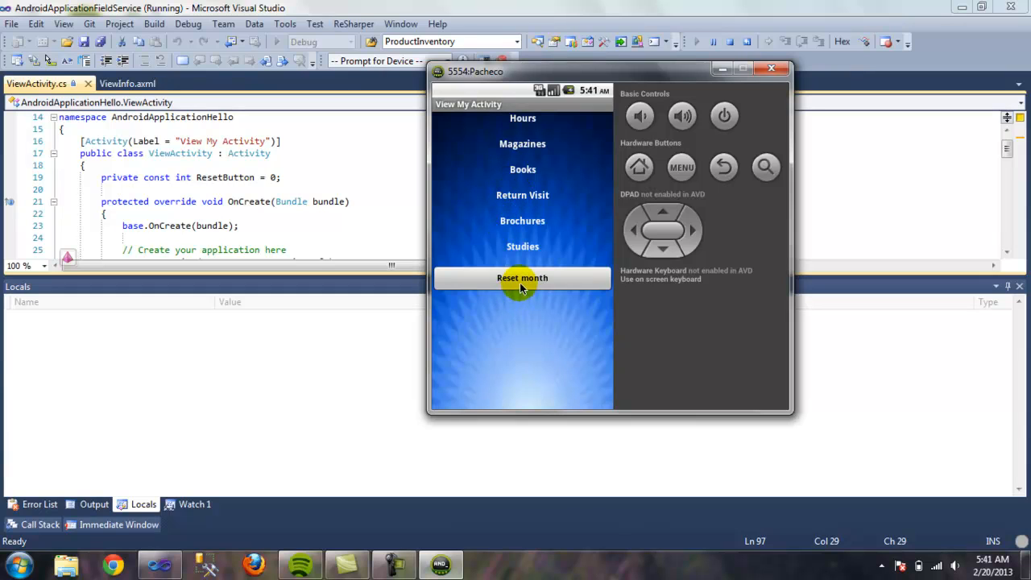
pyautogui.click(522, 277)
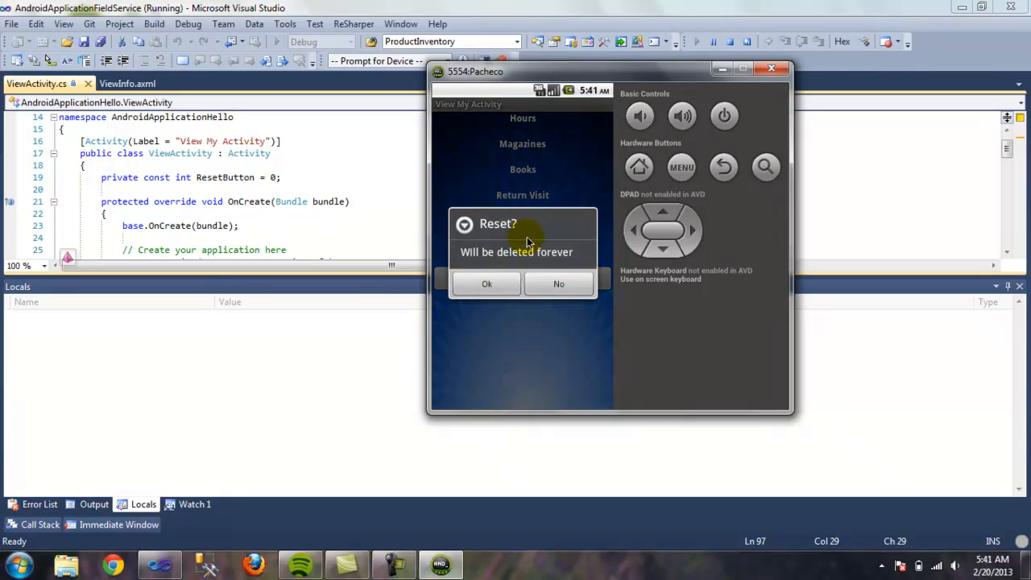
pyautogui.moveTo(525, 243)
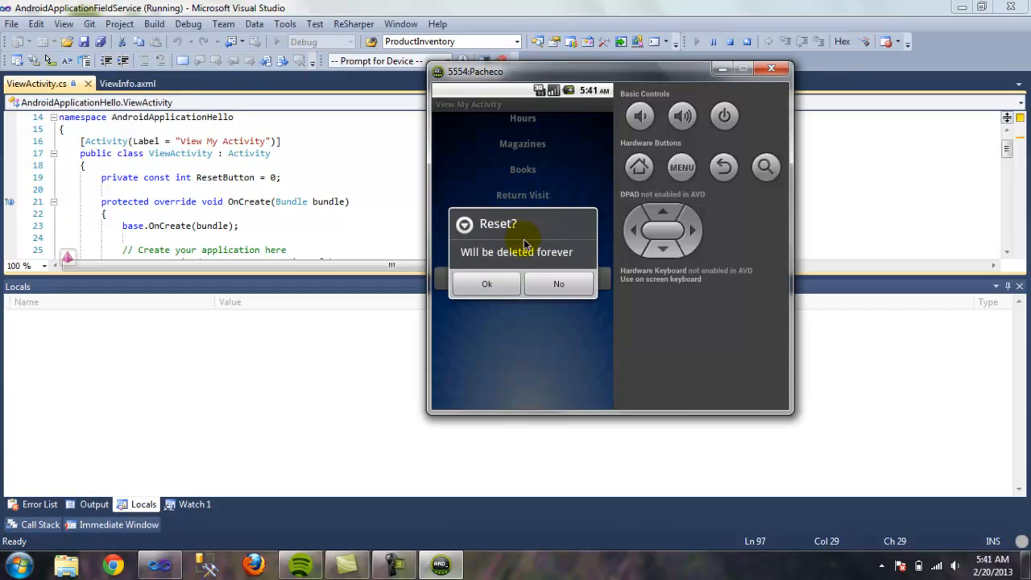
pyautogui.moveTo(506, 268)
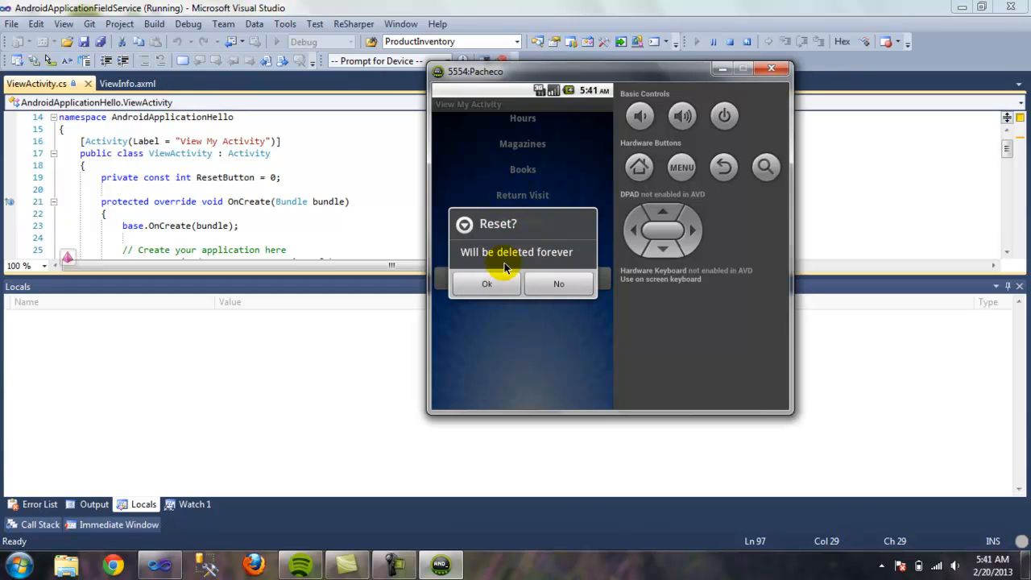
pyautogui.click(486, 283)
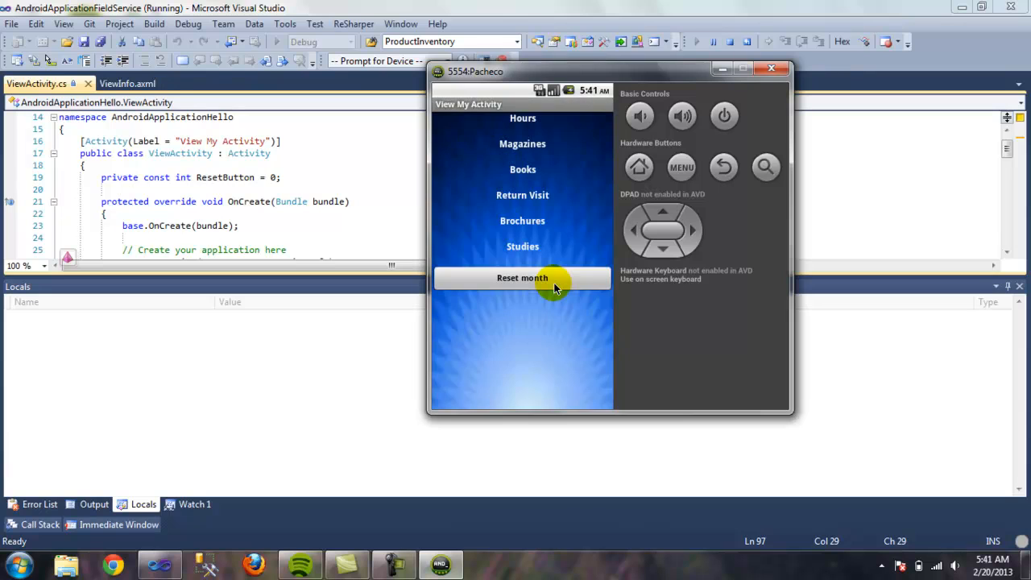
pyautogui.click(522, 277)
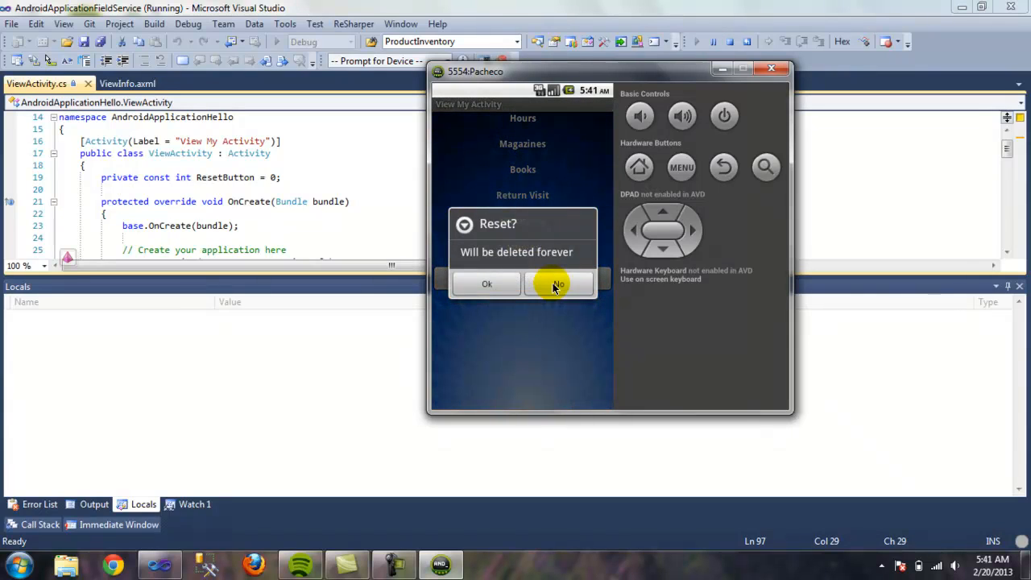